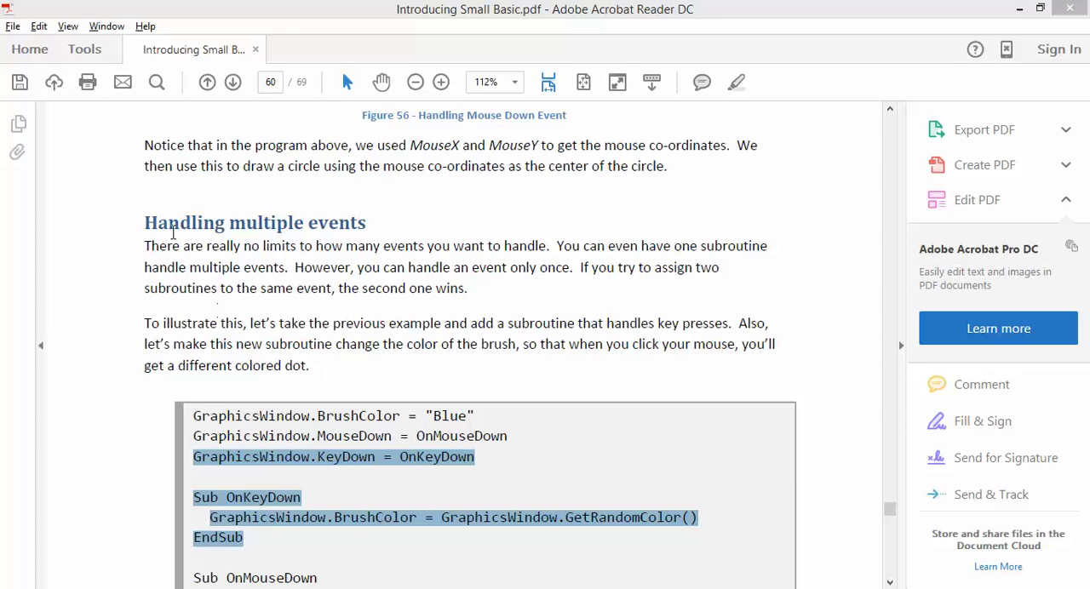
pyautogui.moveTo(405, 262)
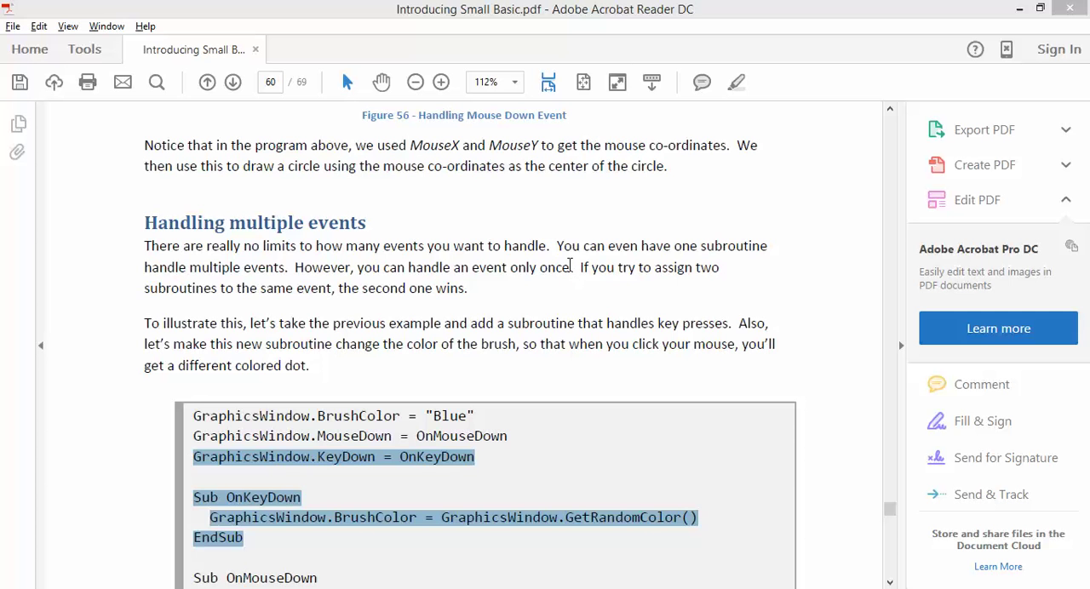
pyautogui.moveTo(658, 257)
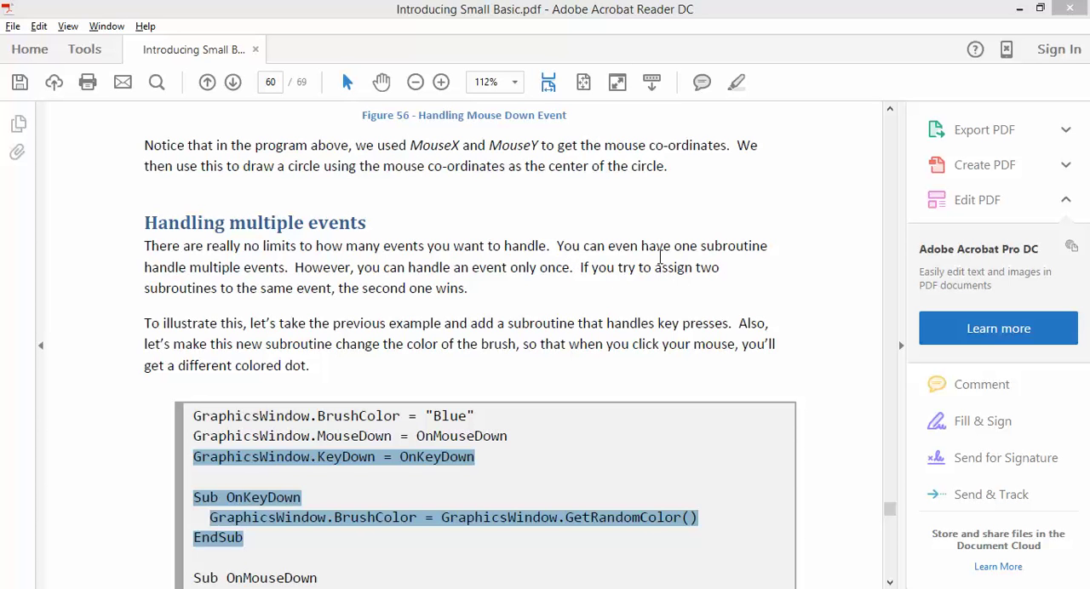
pyautogui.moveTo(240, 255)
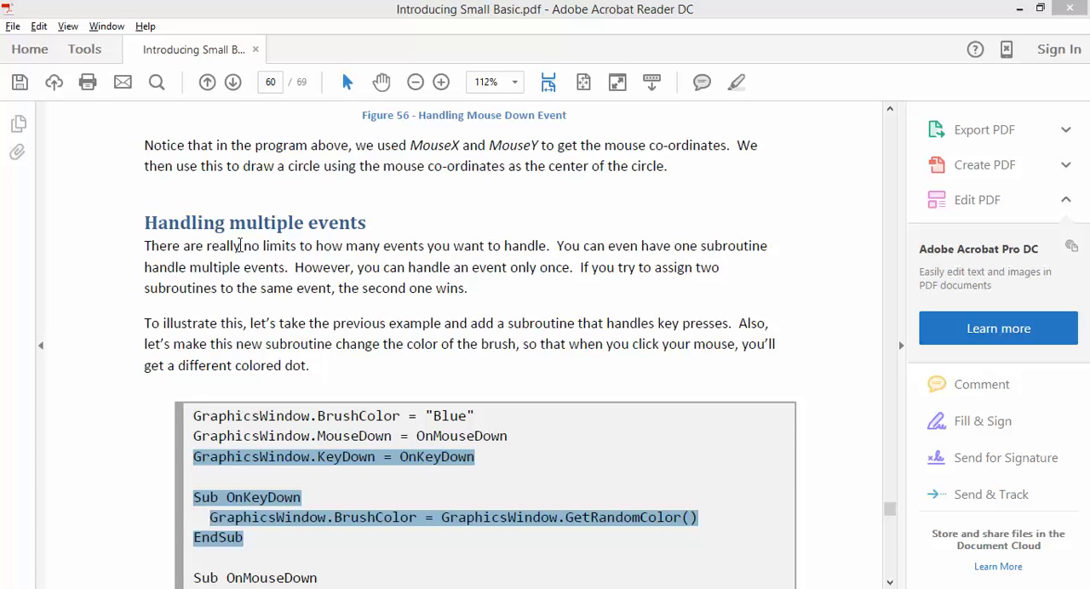
pyautogui.moveTo(591, 255)
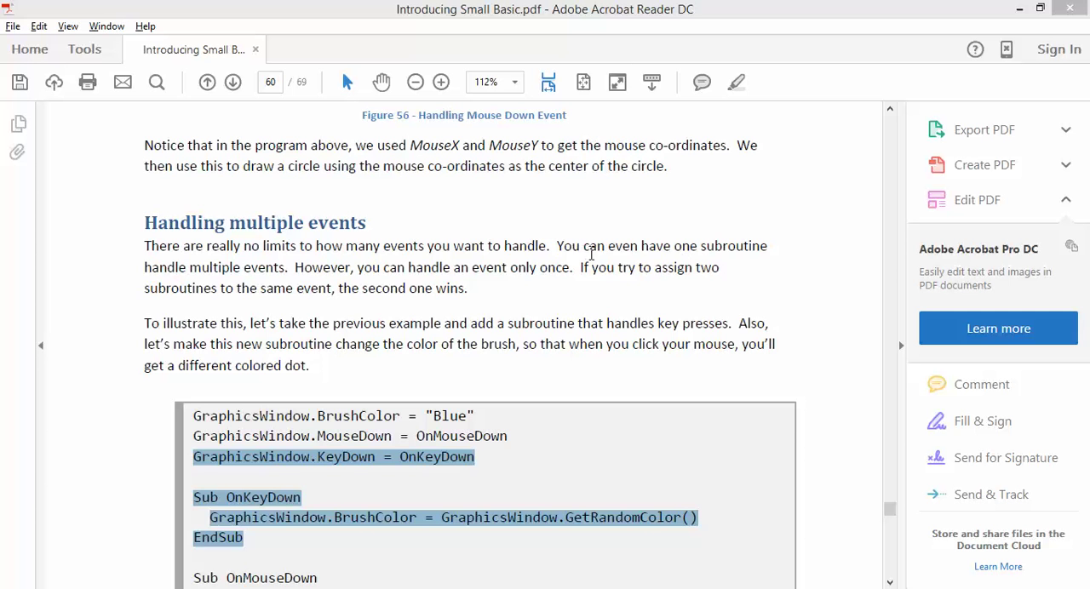
pyautogui.moveTo(360, 267)
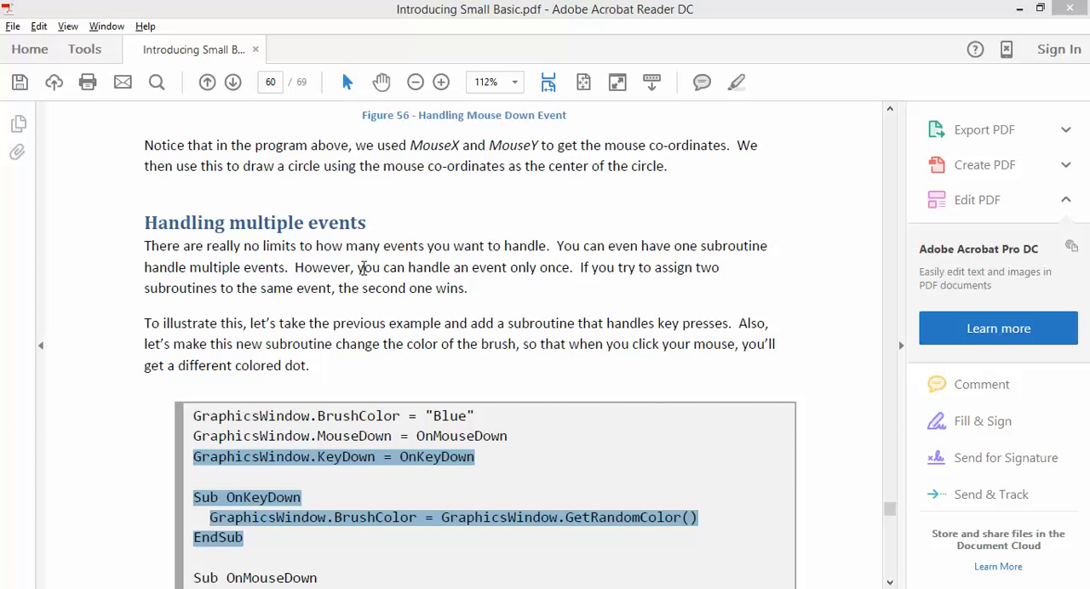
pyautogui.moveTo(577, 274)
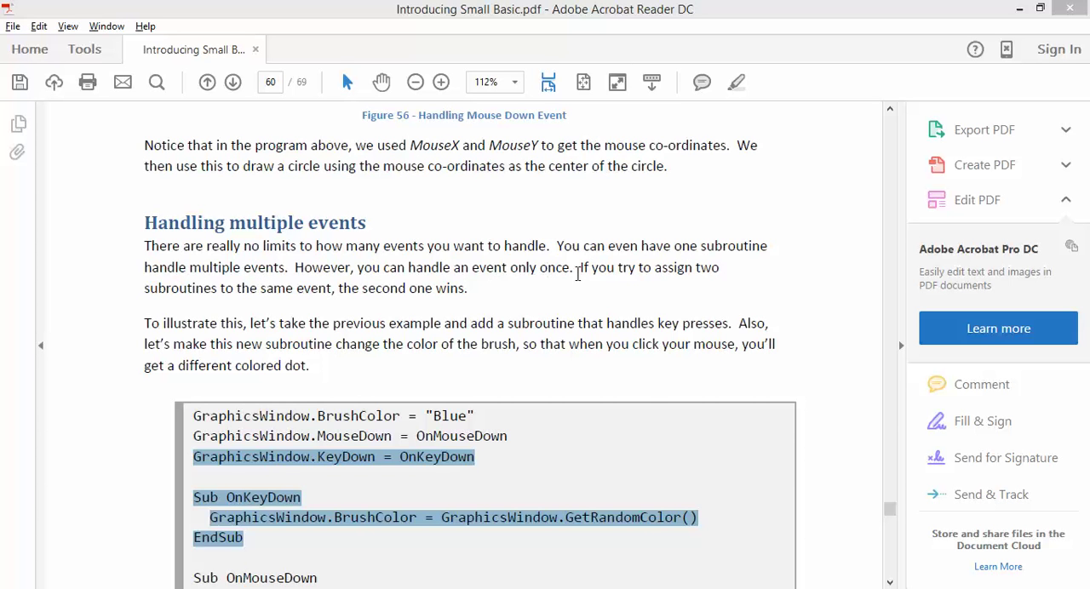
pyautogui.moveTo(257, 309)
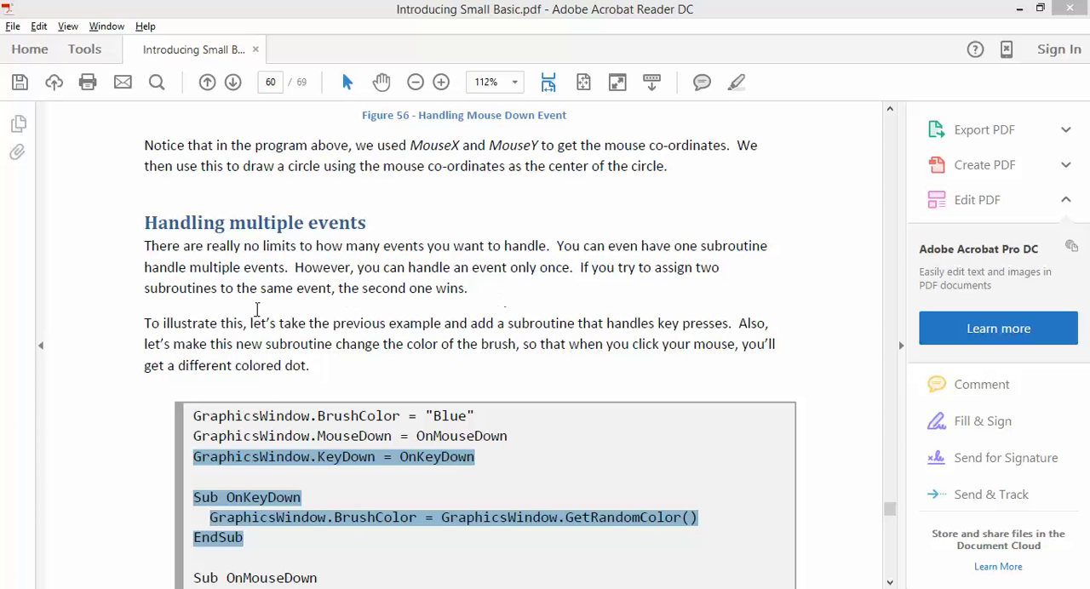
pyautogui.moveTo(315, 334)
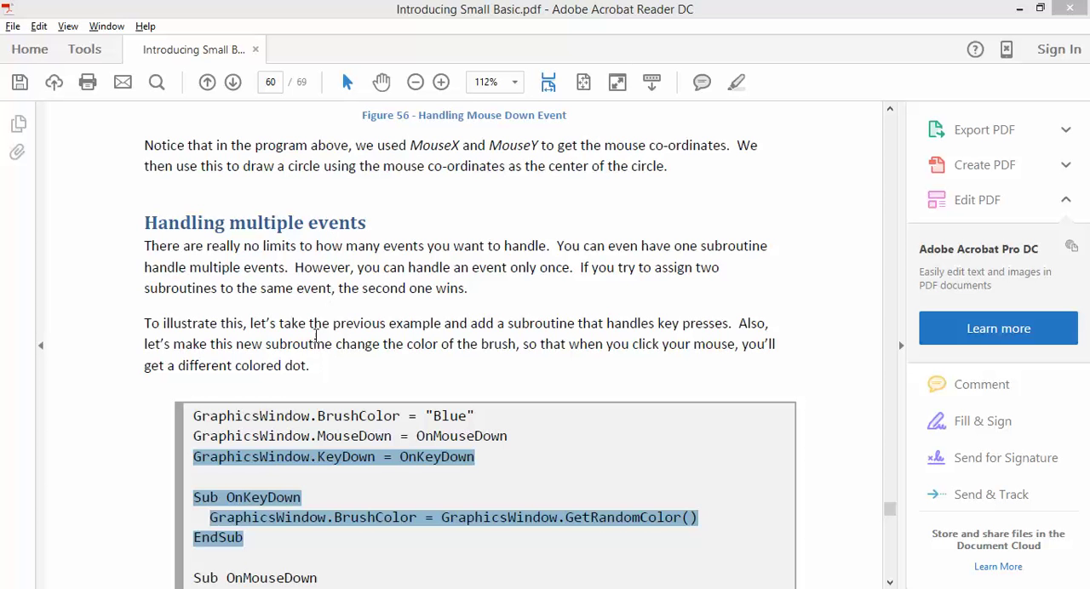
# Scroll the guide down until the OnKeyDown and OnMouseDown listing on page 60 is fully visible
pyautogui.scroll(-3)
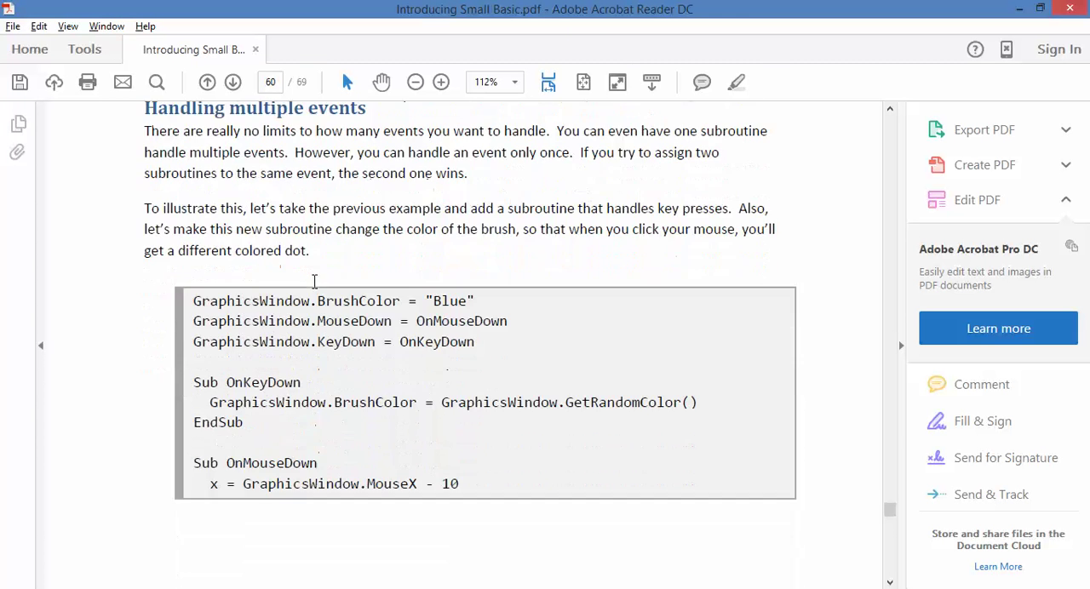
pyautogui.scroll(-3)
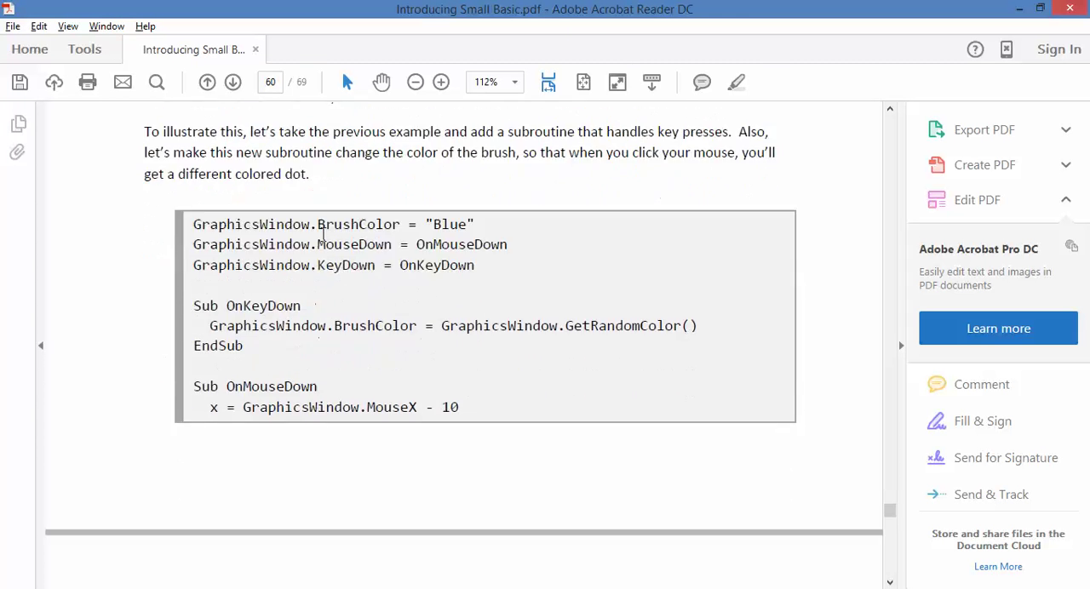
pyautogui.scroll(-3)
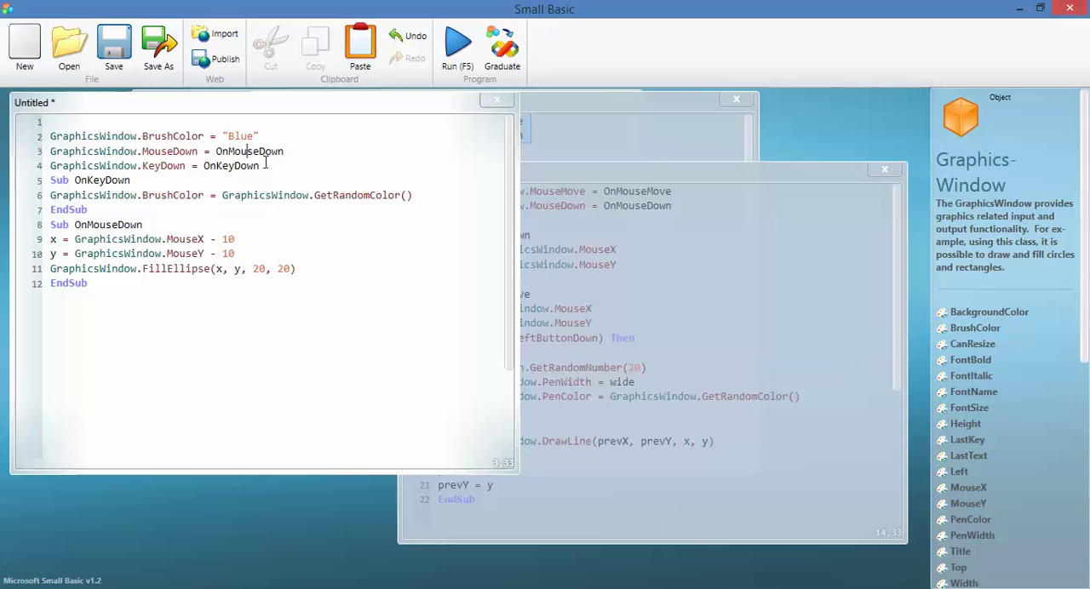
pyautogui.moveTo(190, 239)
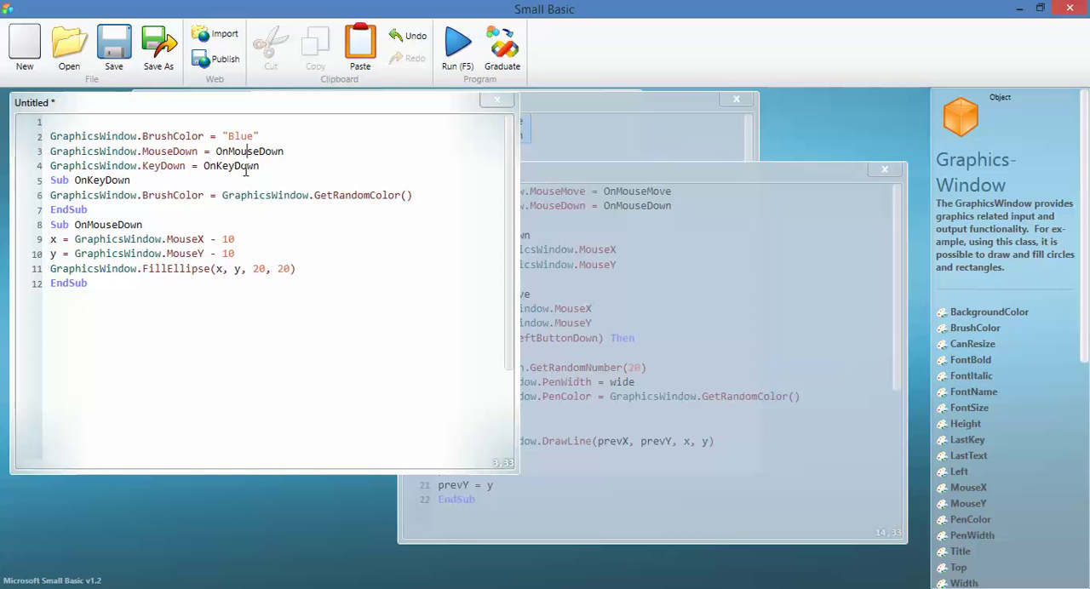
# Place the cursor in the editor while entering the blue-brush, random-colour, draw-dots listing
pyautogui.click(71, 180)
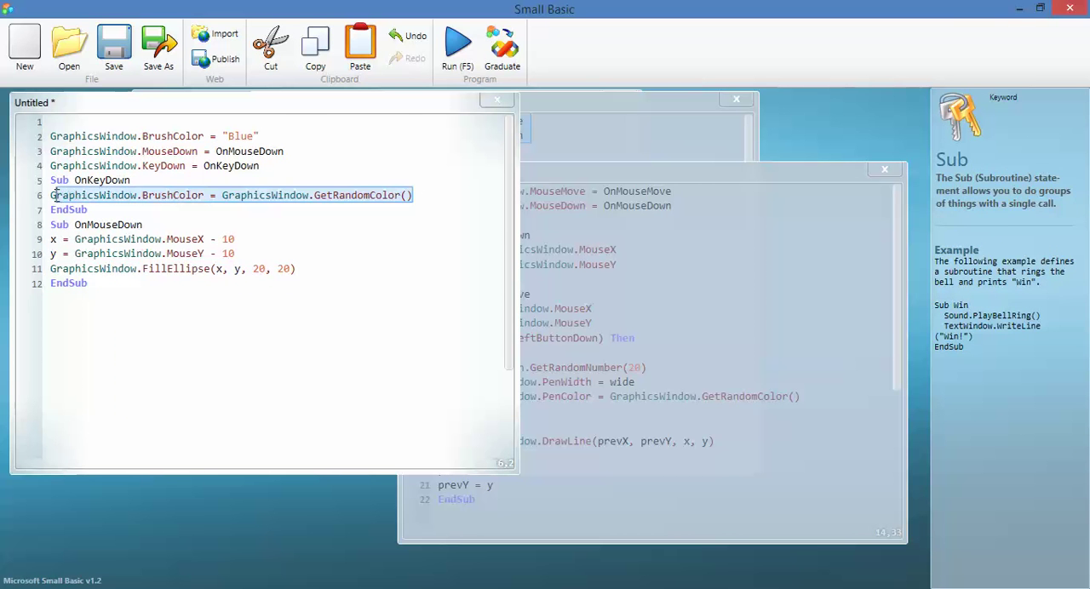
pyautogui.click(93, 195)
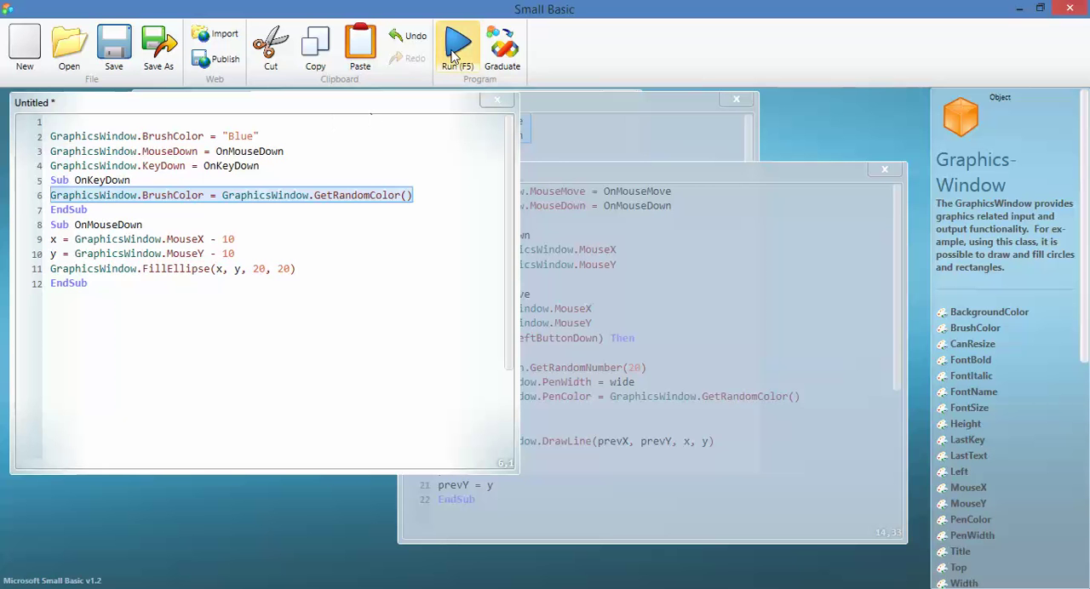
# Run the dot program to fill the window with blue and random-coloured dots, then end it
pyautogui.click(455, 41)
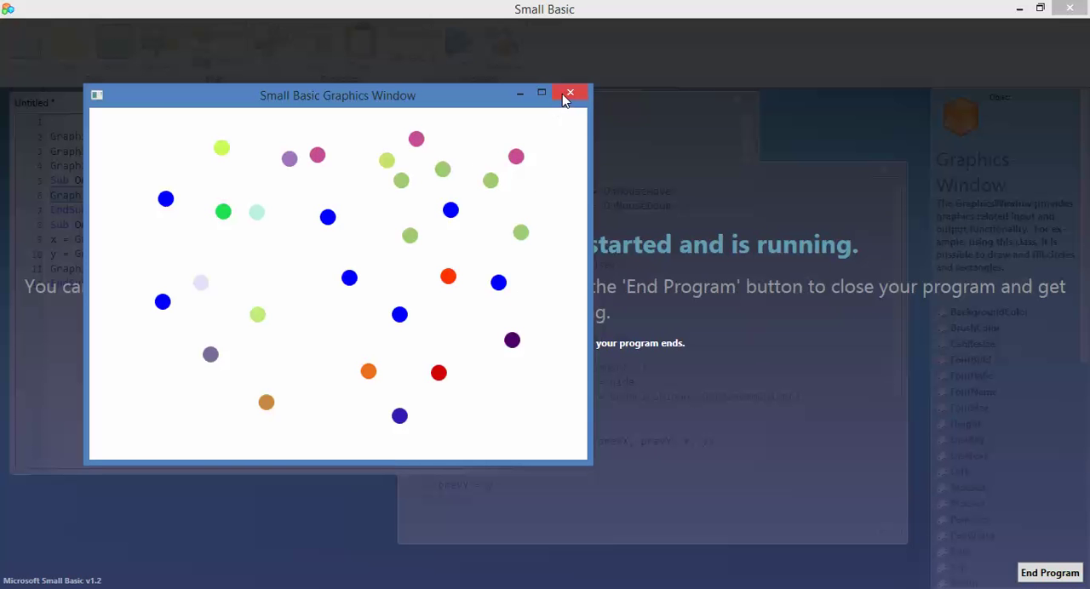
pyautogui.click(569, 92)
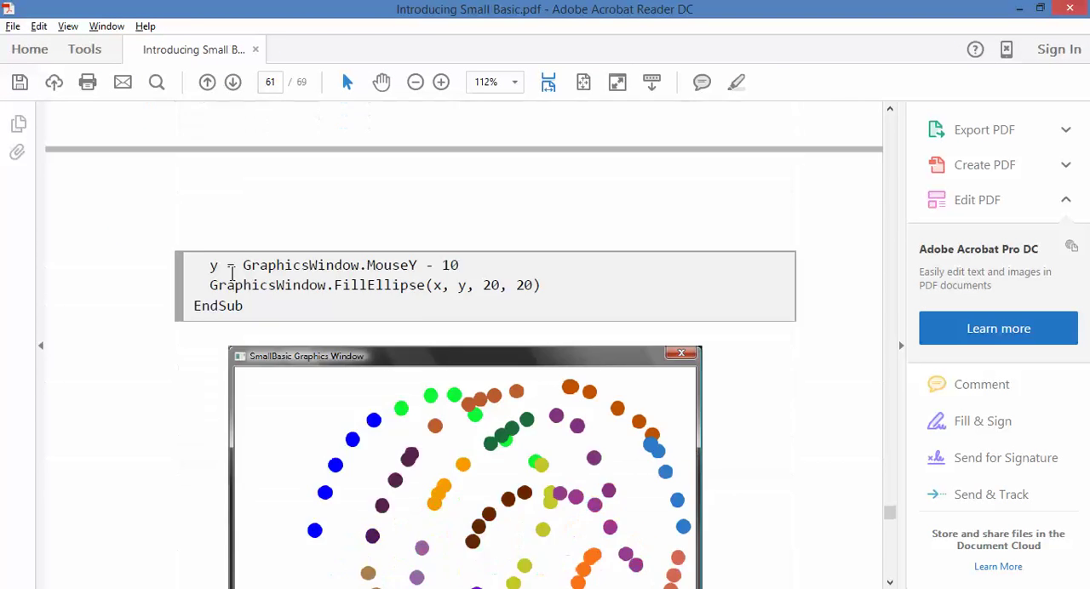
# Scroll to page 61's paint-program listing and highlight the OnMouseMove handler name
pyautogui.scroll(-3)
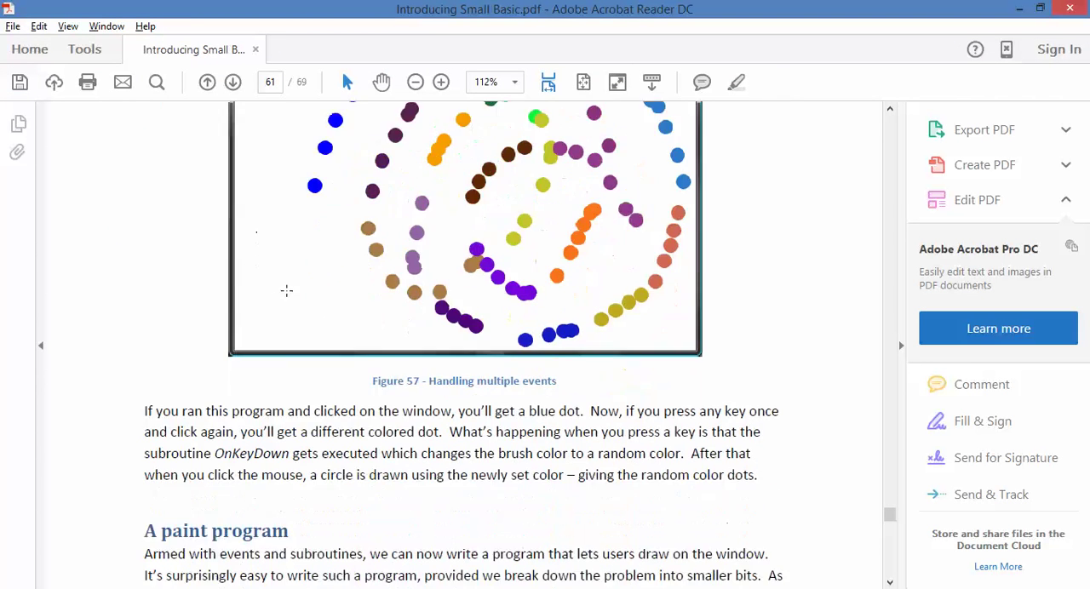
pyautogui.scroll(-3)
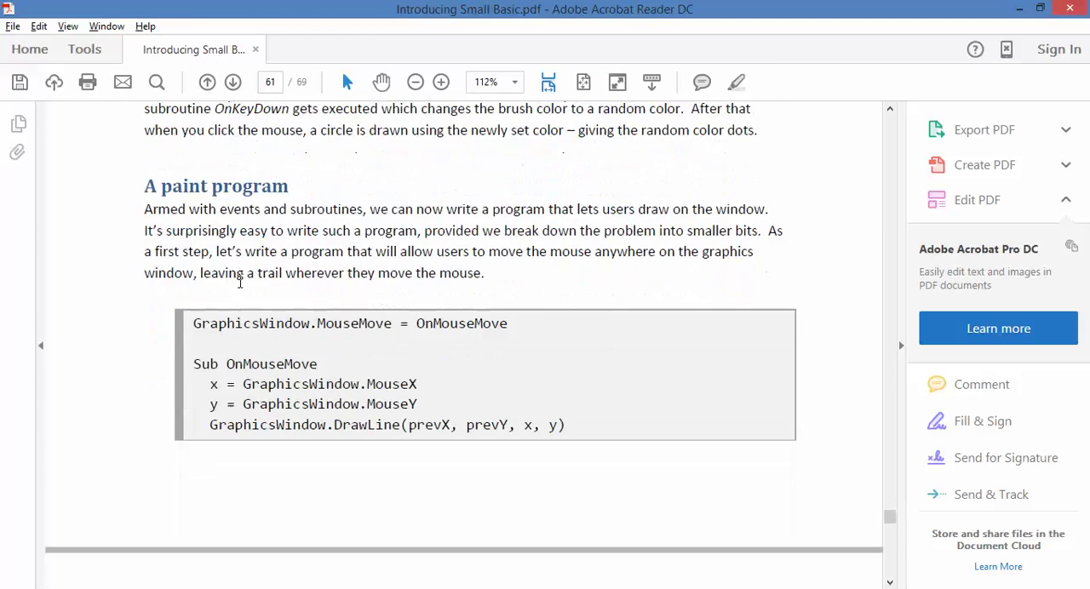
pyautogui.moveTo(277, 284)
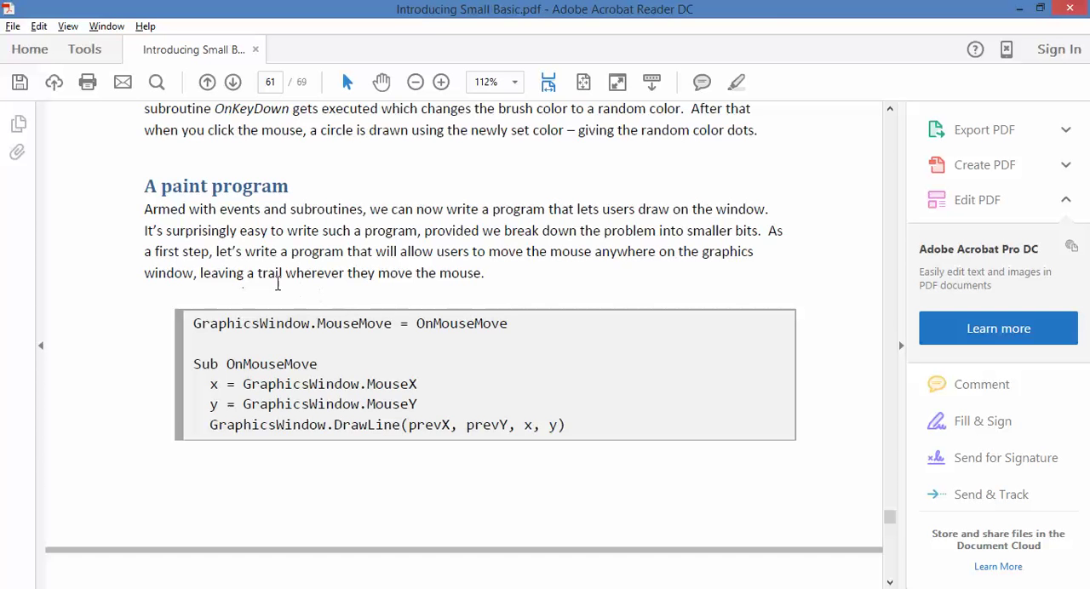
pyautogui.scroll(-3)
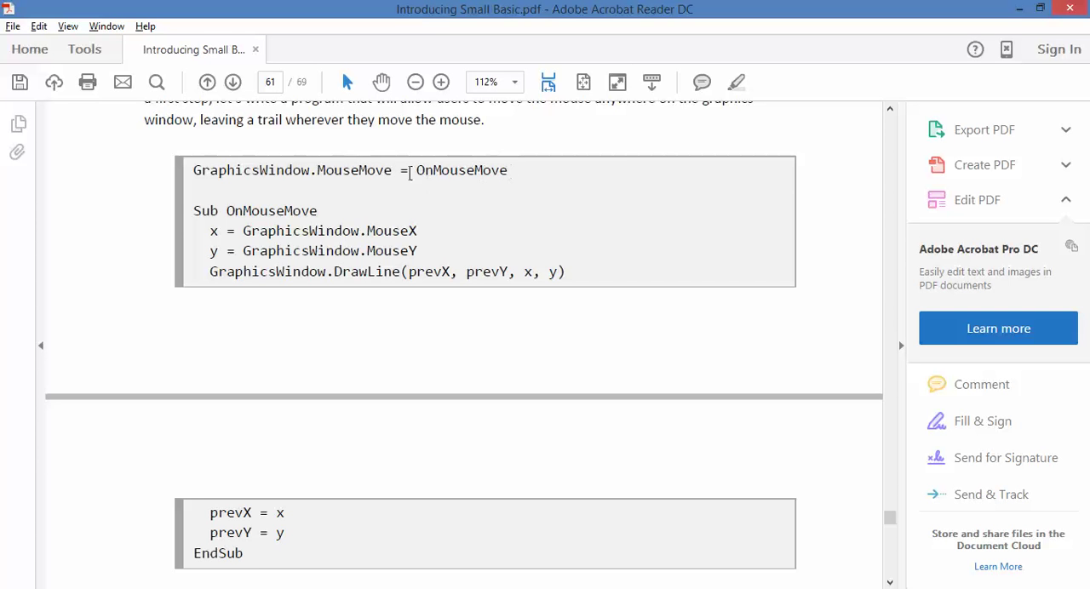
pyautogui.doubleClick(461, 170)
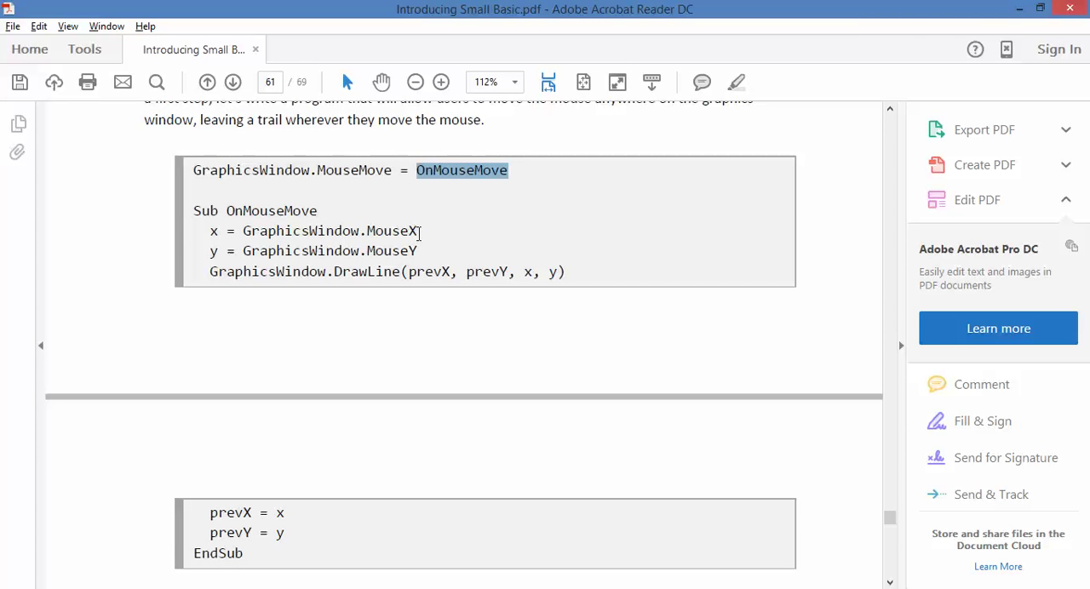
pyautogui.scroll(-3)
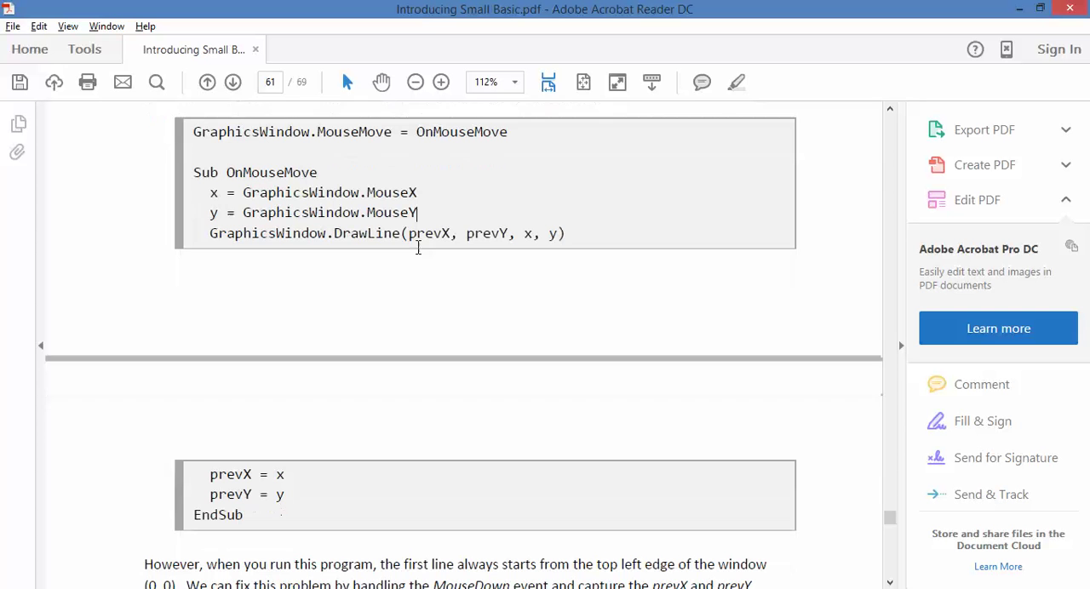
pyautogui.moveTo(485, 239)
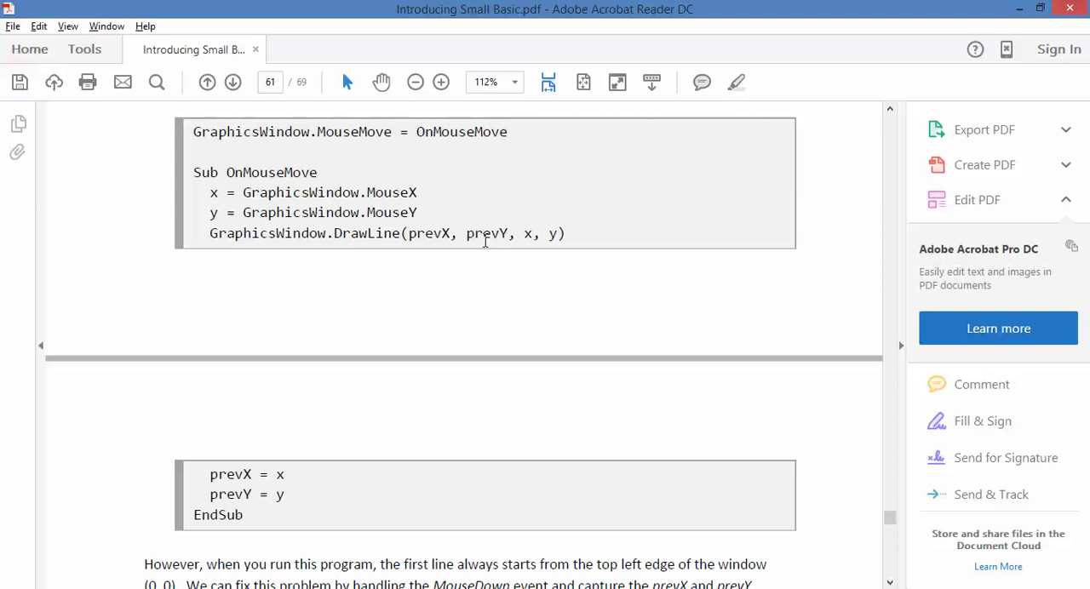
pyautogui.moveTo(543, 236)
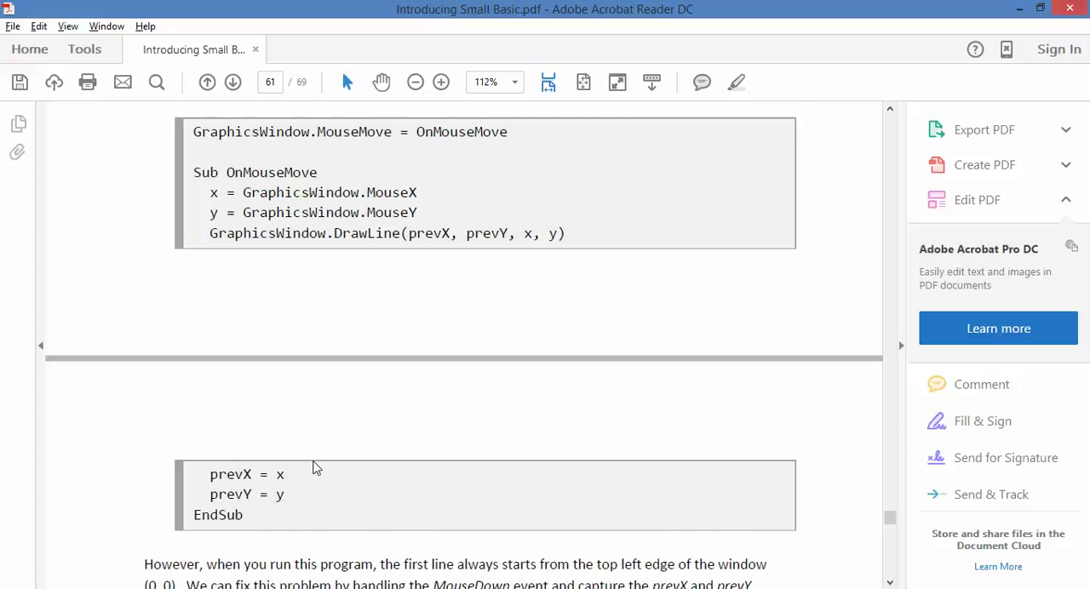
pyautogui.scroll(-3)
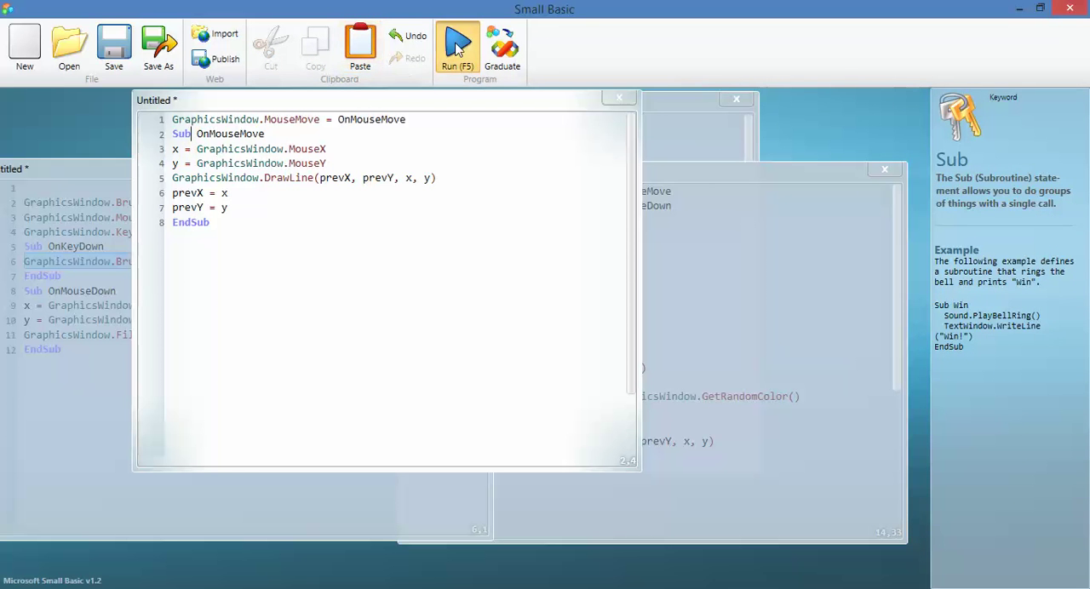
# Run the new mouse-trail program that draws lines from prevX/prevY on every mouse move
pyautogui.click(457, 42)
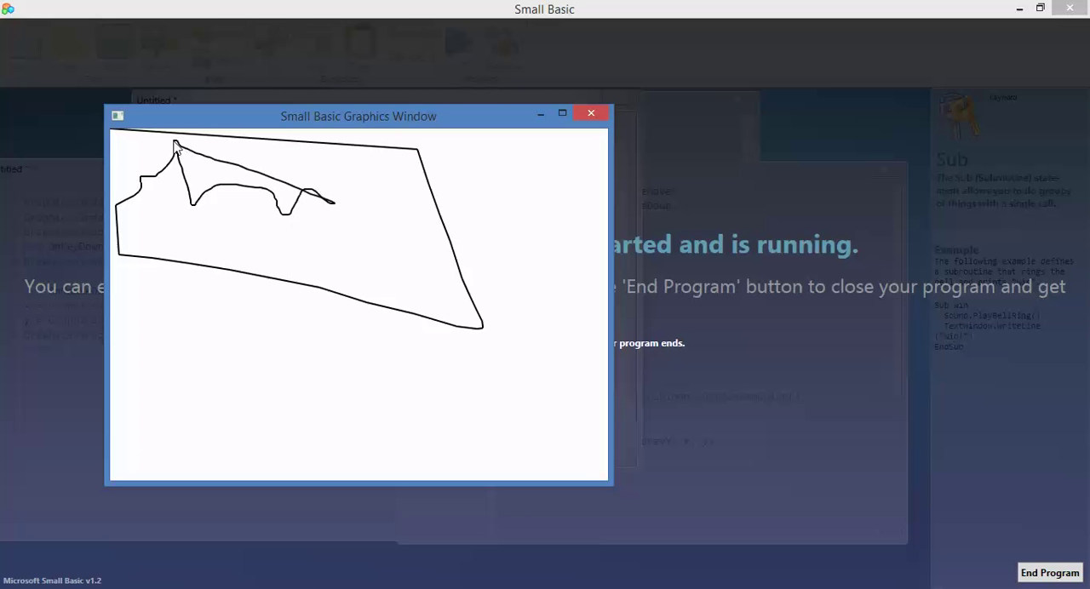
# Move the mouse across the graphics window to leave a black line trail
pyautogui.moveTo(157, 149); pyautogui.dragTo(294, 379)
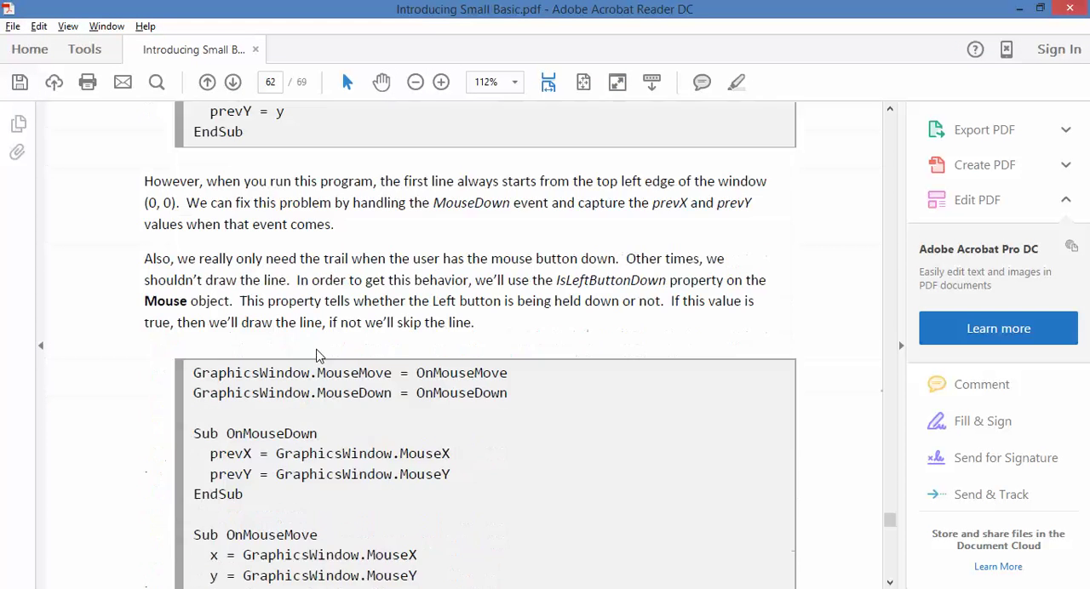
# Scroll page 62 to show the full trail listing with the IsLeftButtonDown check
pyautogui.scroll(-3)
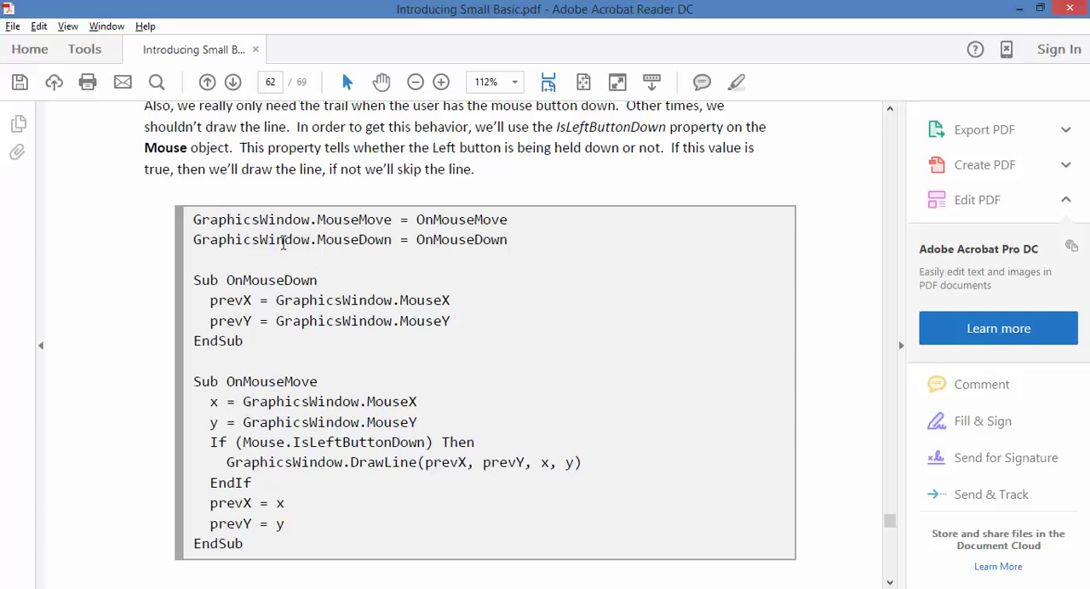
pyautogui.moveTo(440, 256)
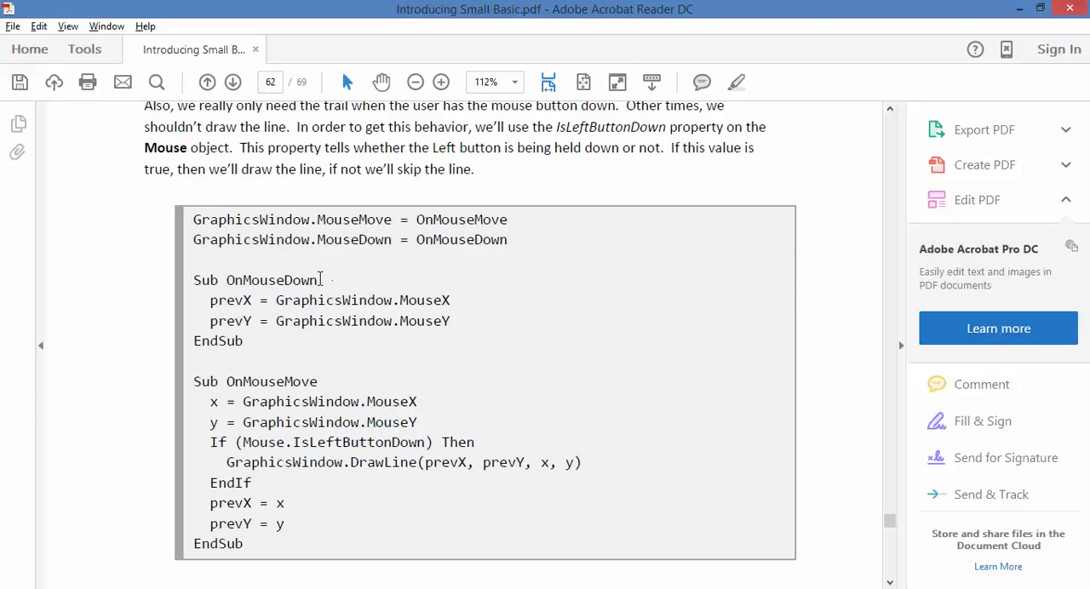
pyautogui.moveTo(245, 300)
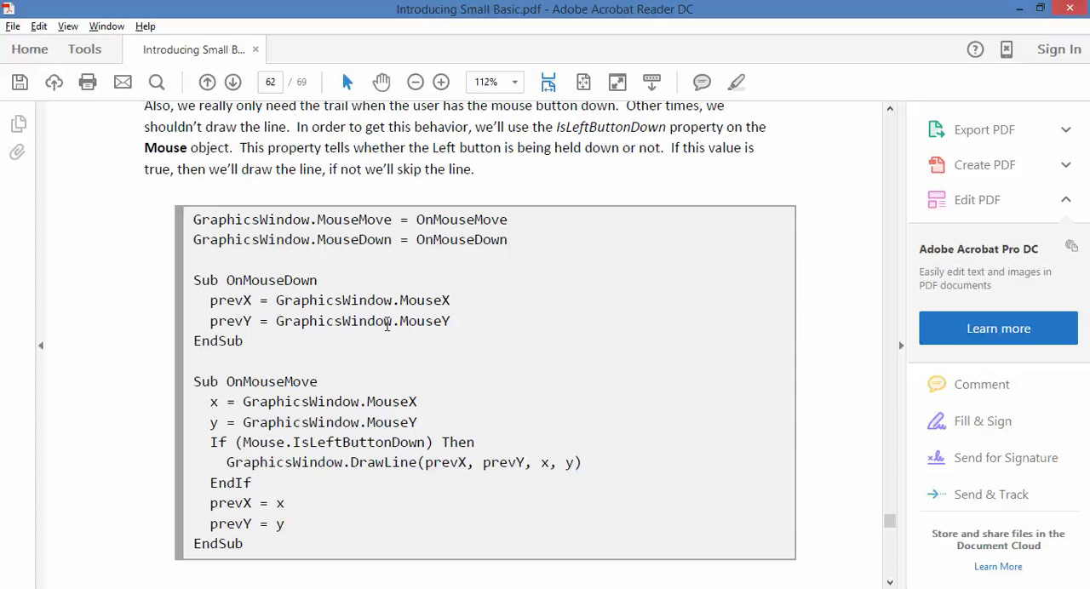
pyautogui.moveTo(247, 300)
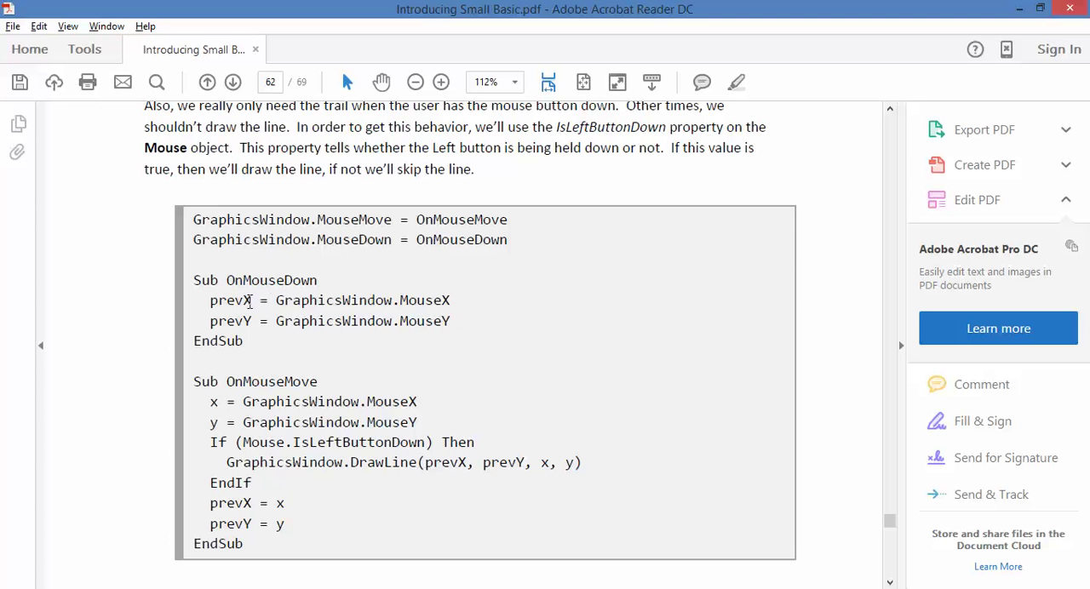
pyautogui.moveTo(429, 305)
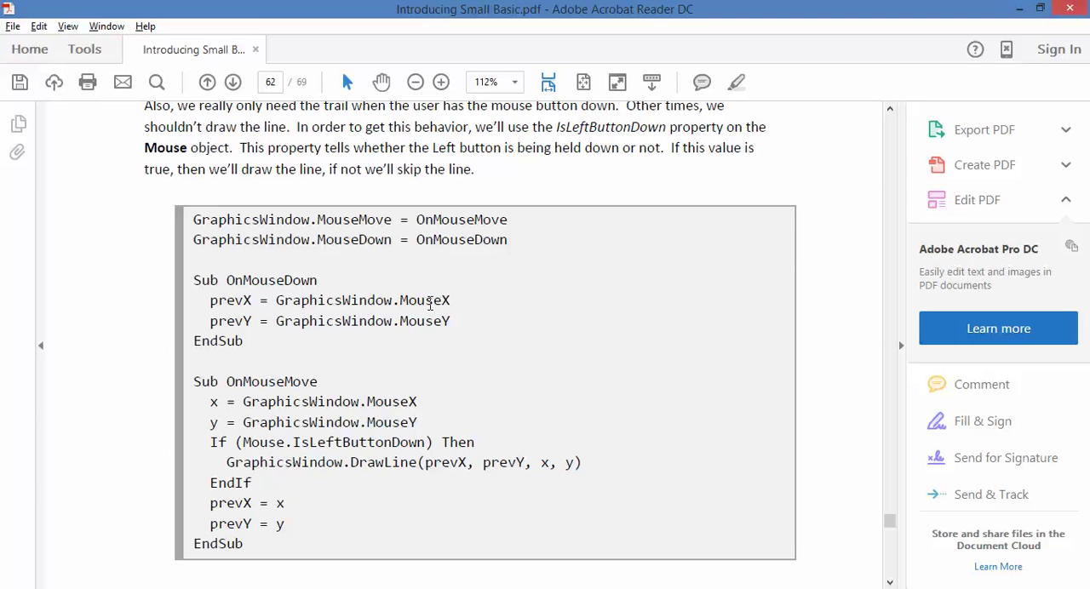
pyautogui.moveTo(452, 335)
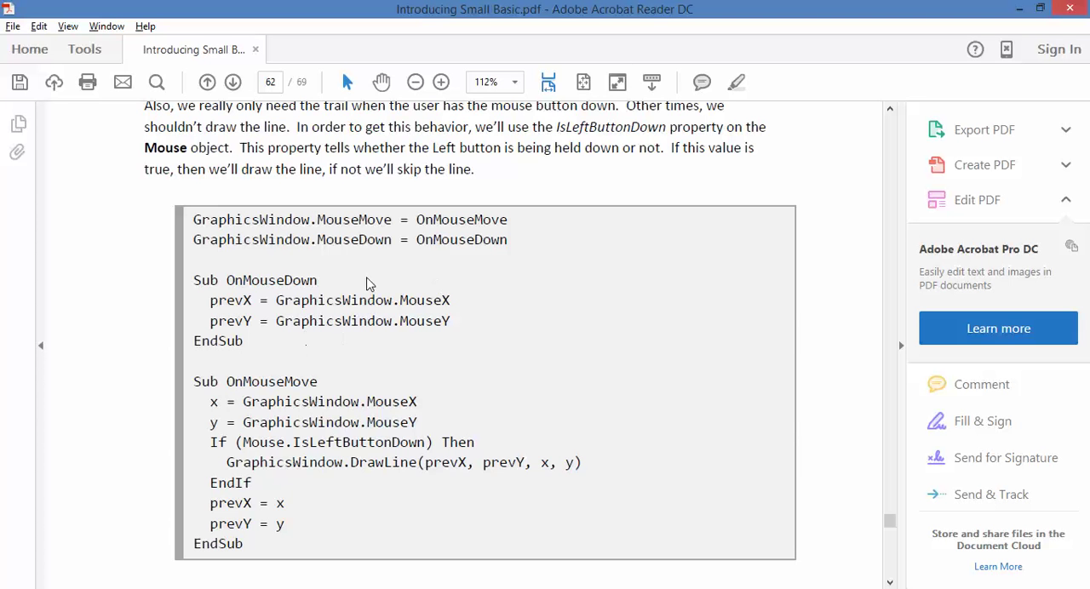
pyautogui.scroll(-3)
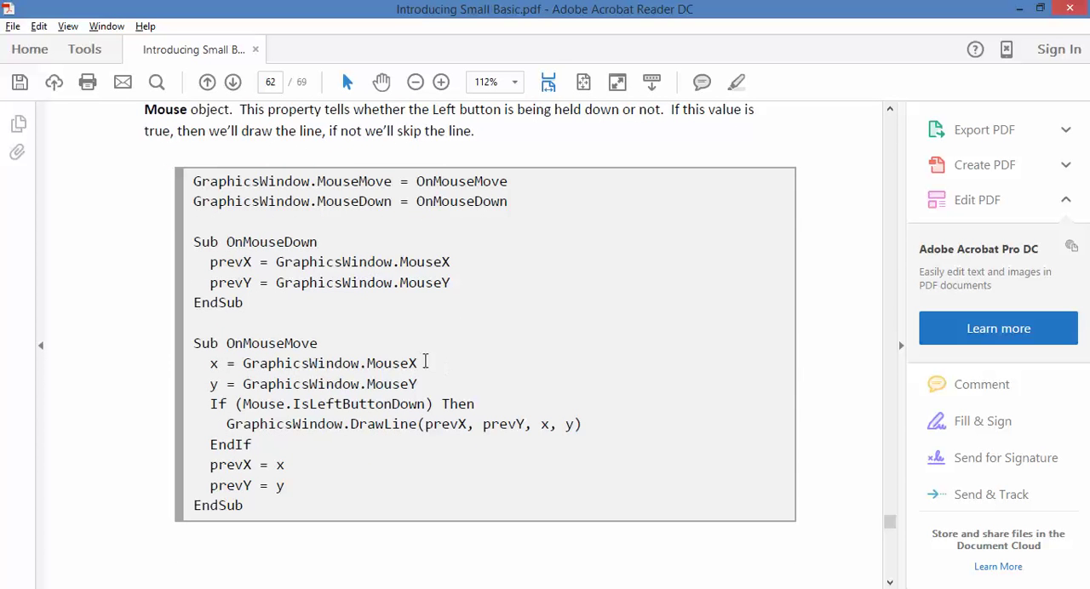
pyautogui.moveTo(420, 389)
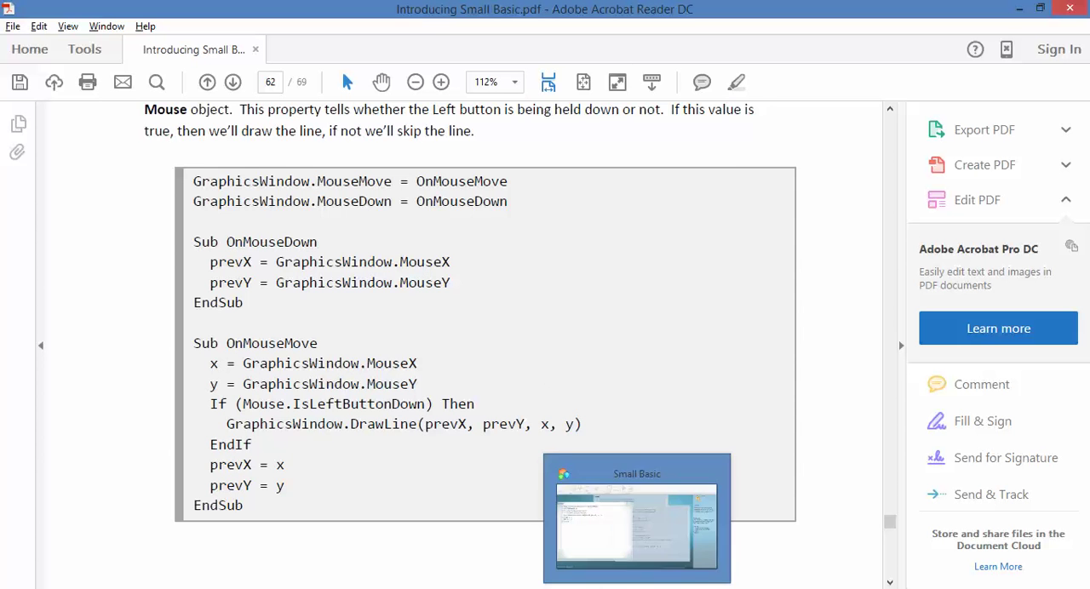
# Run the button-down trail program from Small Basic, draw an S-shaped stroke, and end it
pyautogui.click(635, 519)
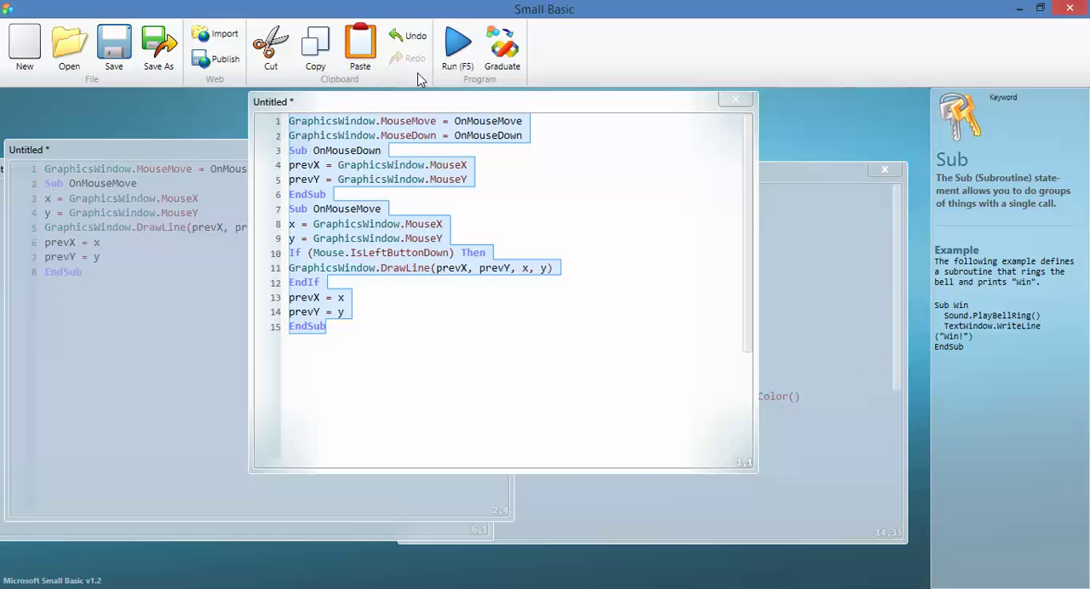
pyautogui.click(458, 43)
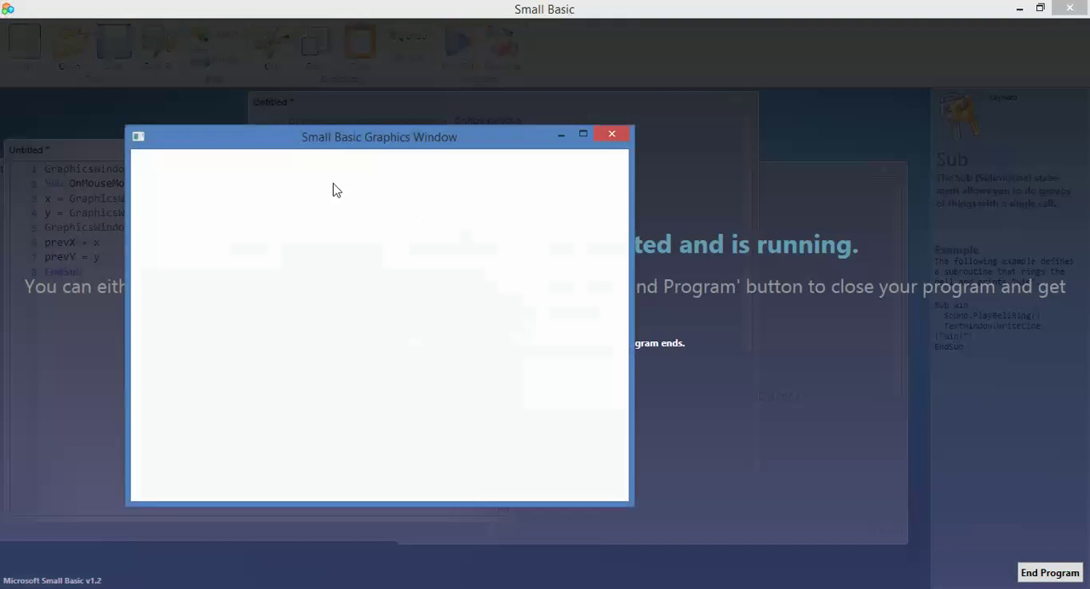
pyautogui.moveTo(406, 314)
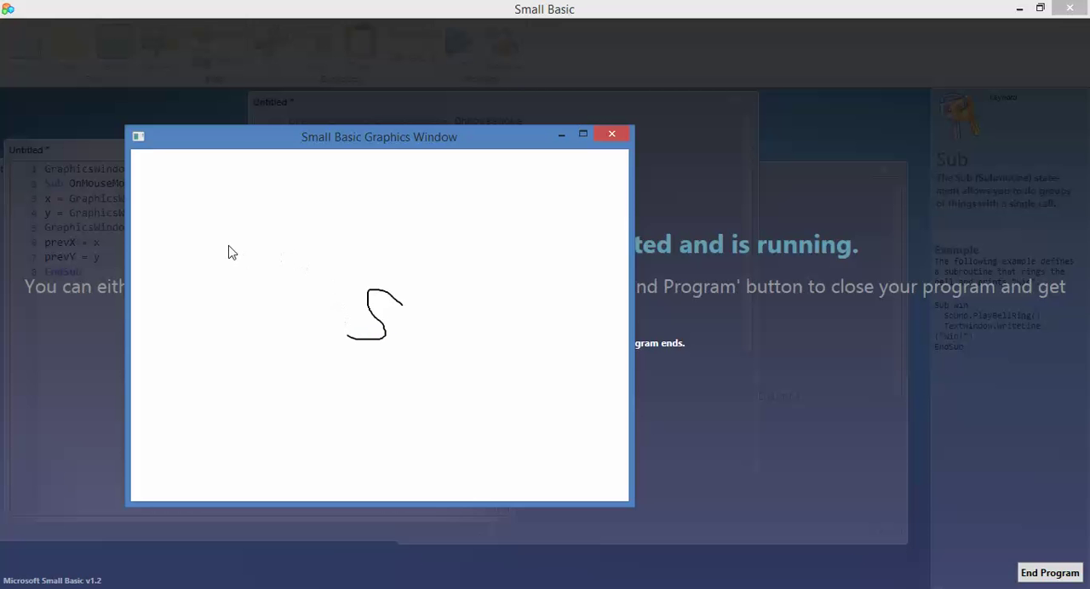
pyautogui.moveTo(217, 247); pyautogui.dragTo(219, 290)
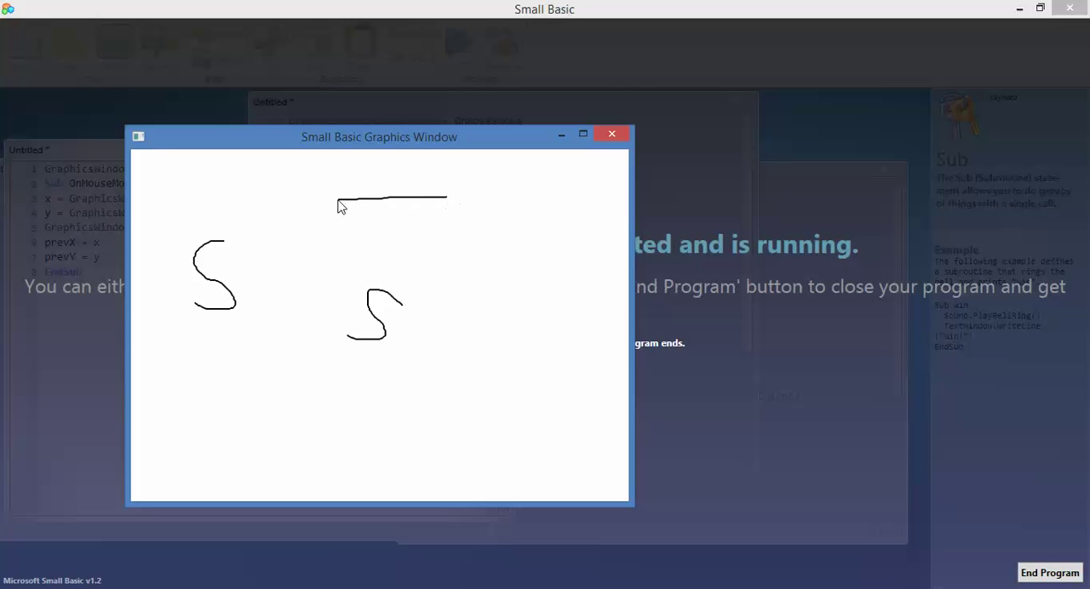
pyautogui.moveTo(390, 203)
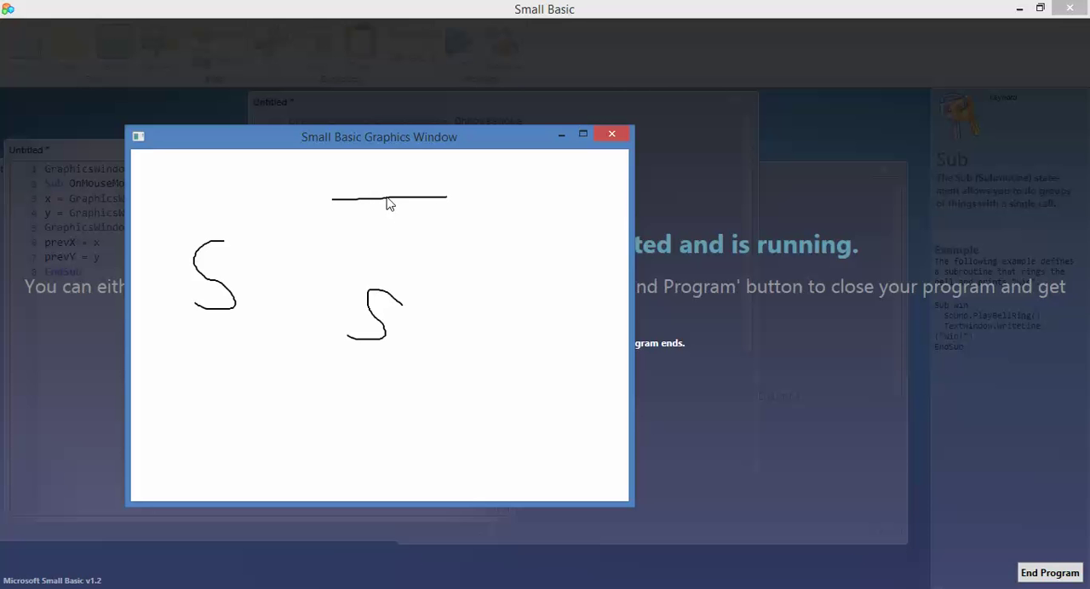
pyautogui.moveTo(608, 151)
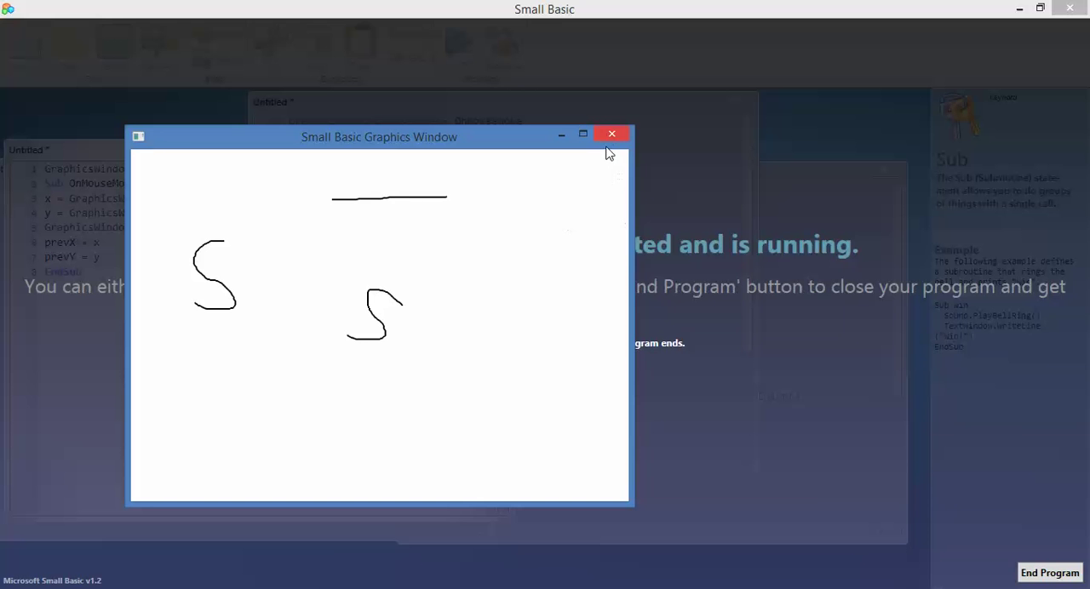
pyautogui.click(611, 134)
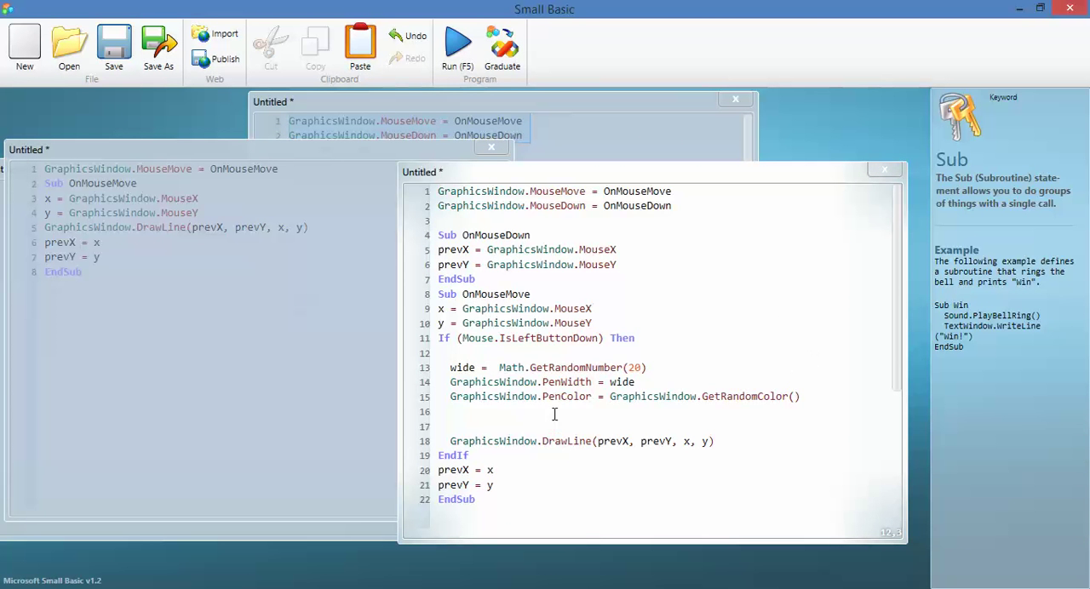
pyautogui.moveTo(532, 356)
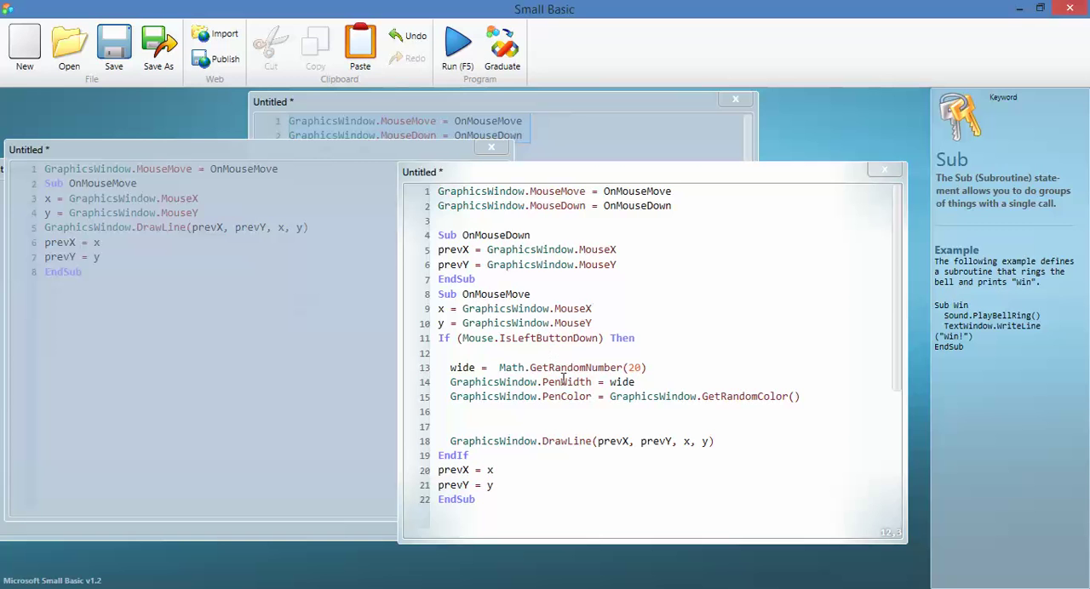
# Add wide = Math.GetRandomNumber(20) as PenWidth and a random PenColor inside the If block
pyautogui.click(651, 366)
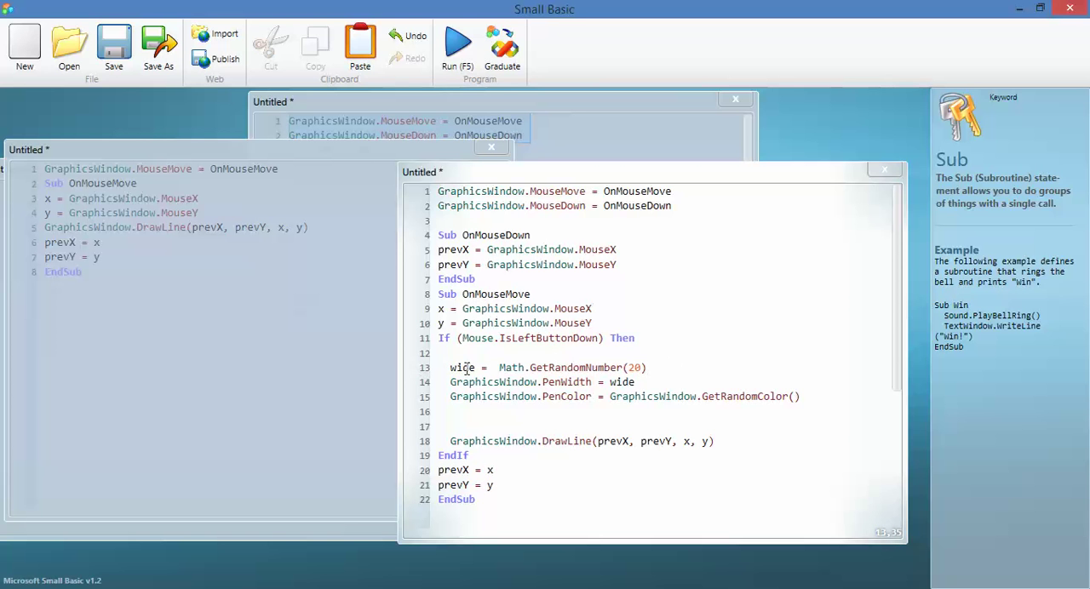
pyautogui.doubleClick(461, 367)
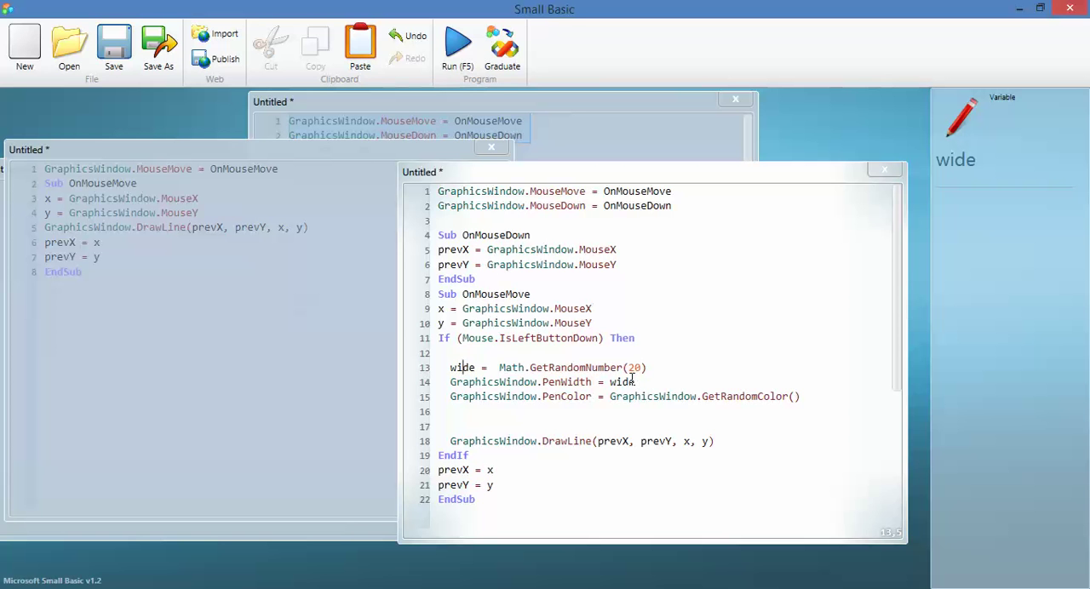
pyautogui.moveTo(530, 412)
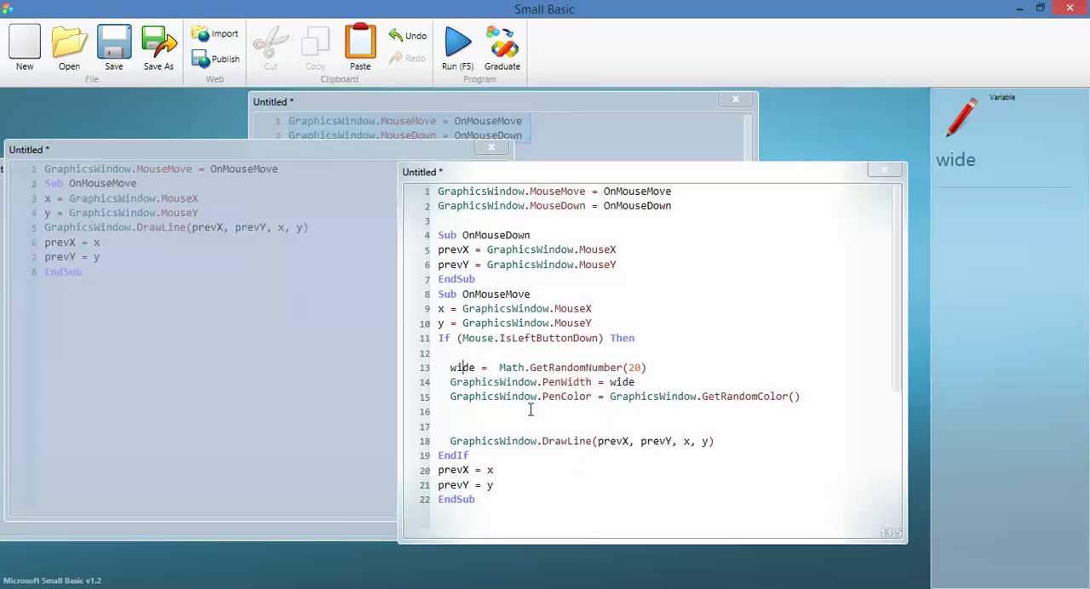
pyautogui.moveTo(510, 400)
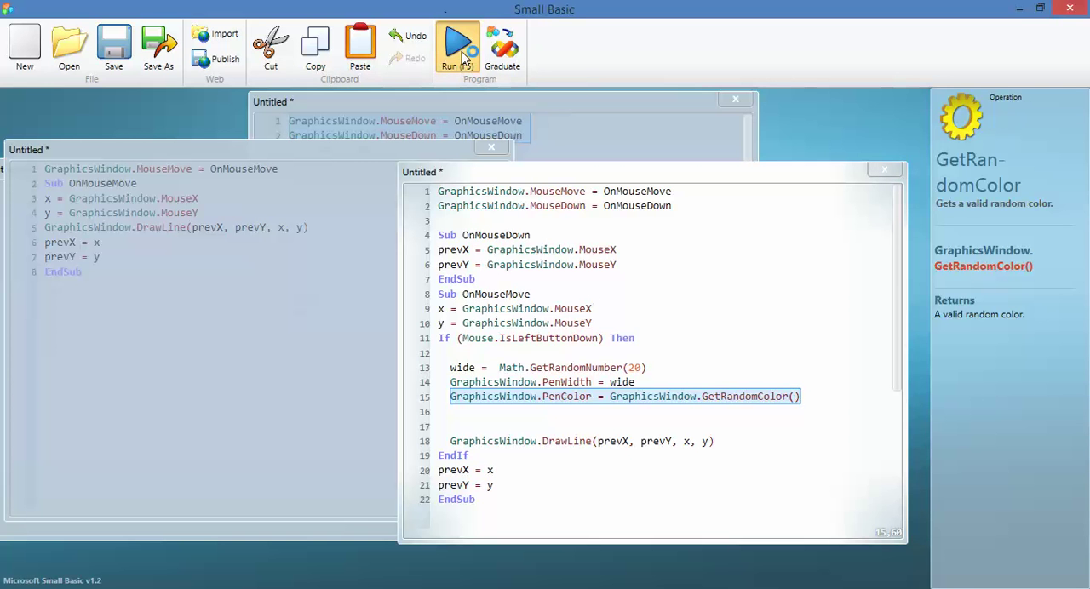
# Run the random-width version and drag out a long looping multicoloured trail of varying width
pyautogui.click(457, 47)
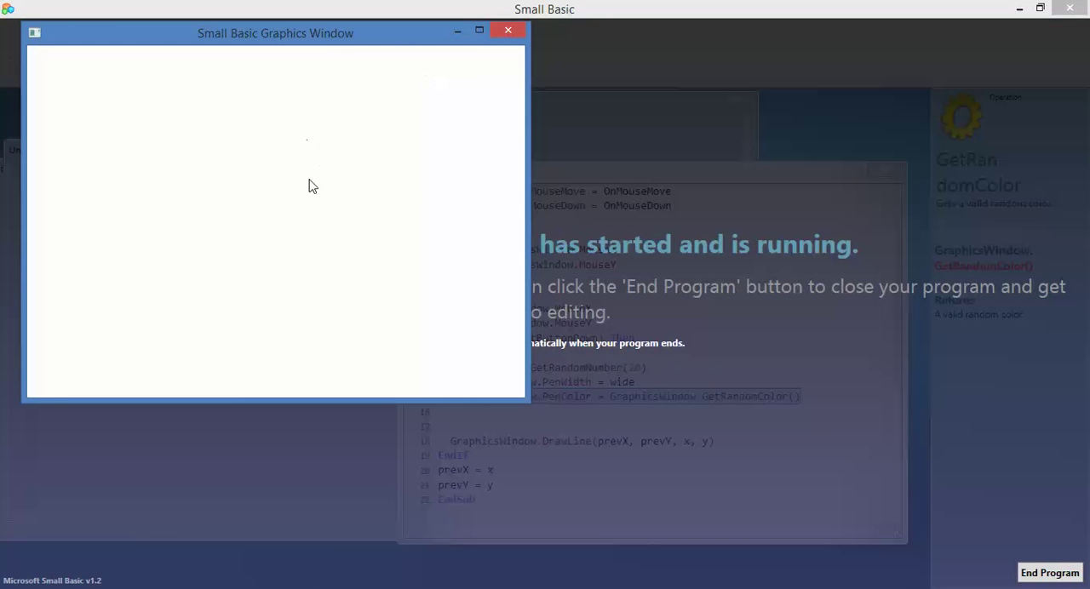
pyautogui.moveTo(306, 141); pyautogui.dragTo(289, 196)
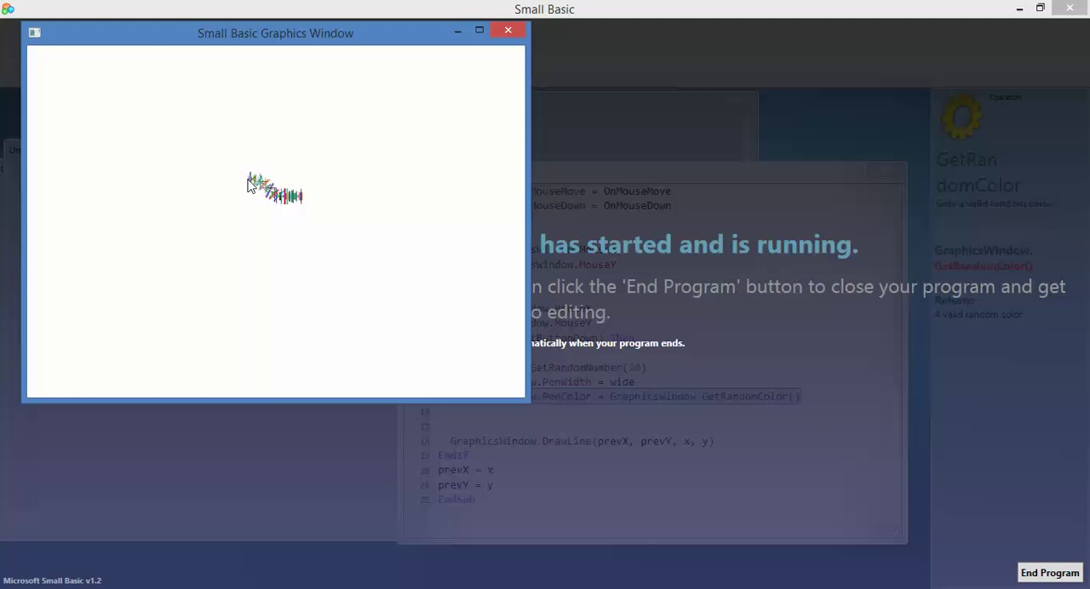
pyautogui.moveTo(247, 187); pyautogui.dragTo(282, 277)
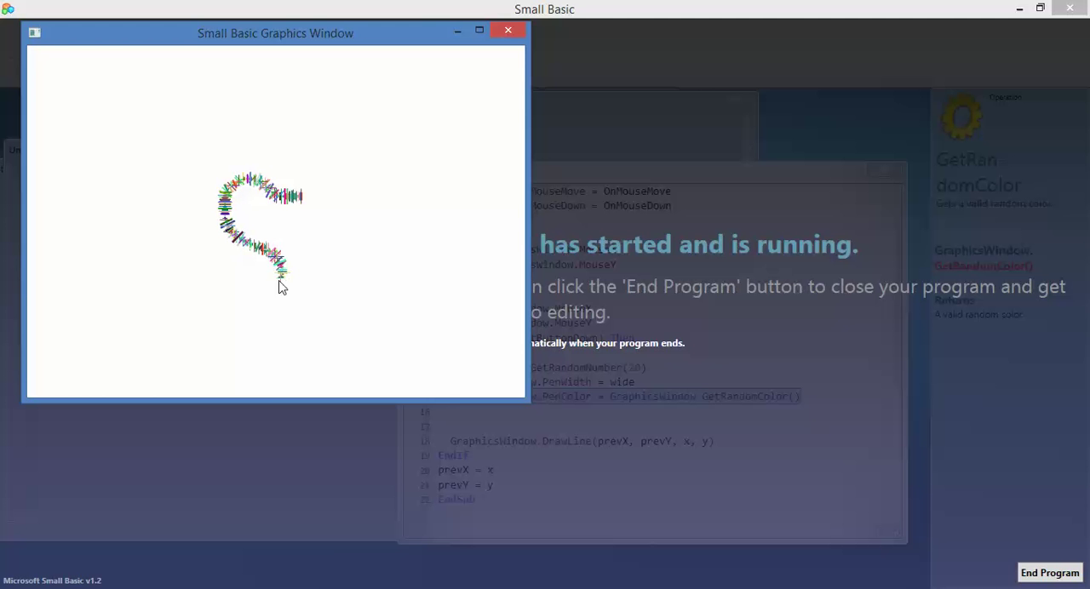
pyautogui.moveTo(283, 286); pyautogui.dragTo(211, 157)
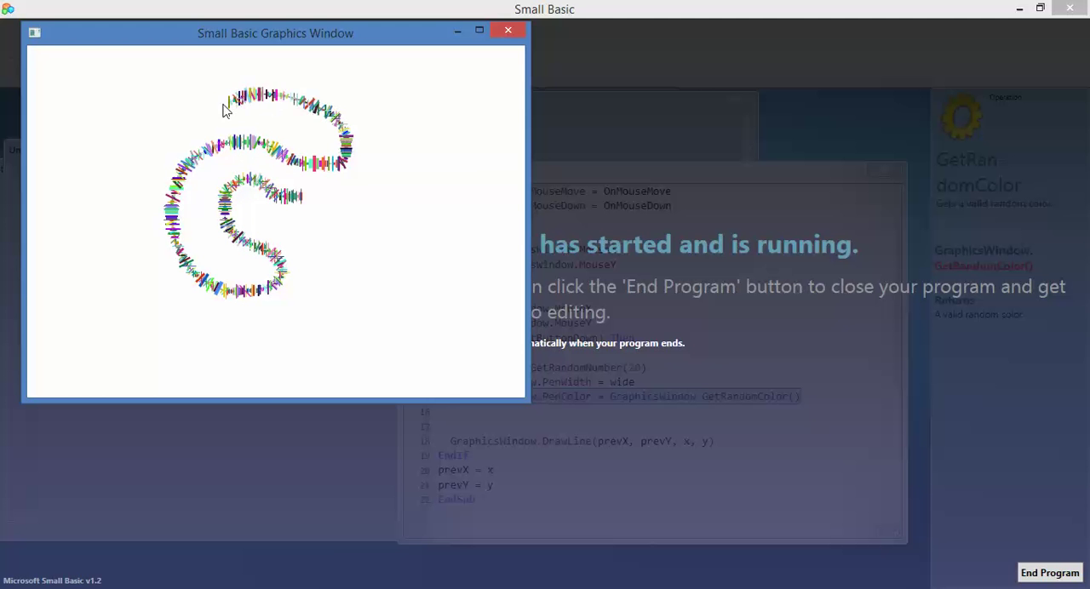
pyautogui.moveTo(225, 111); pyautogui.dragTo(111, 178)
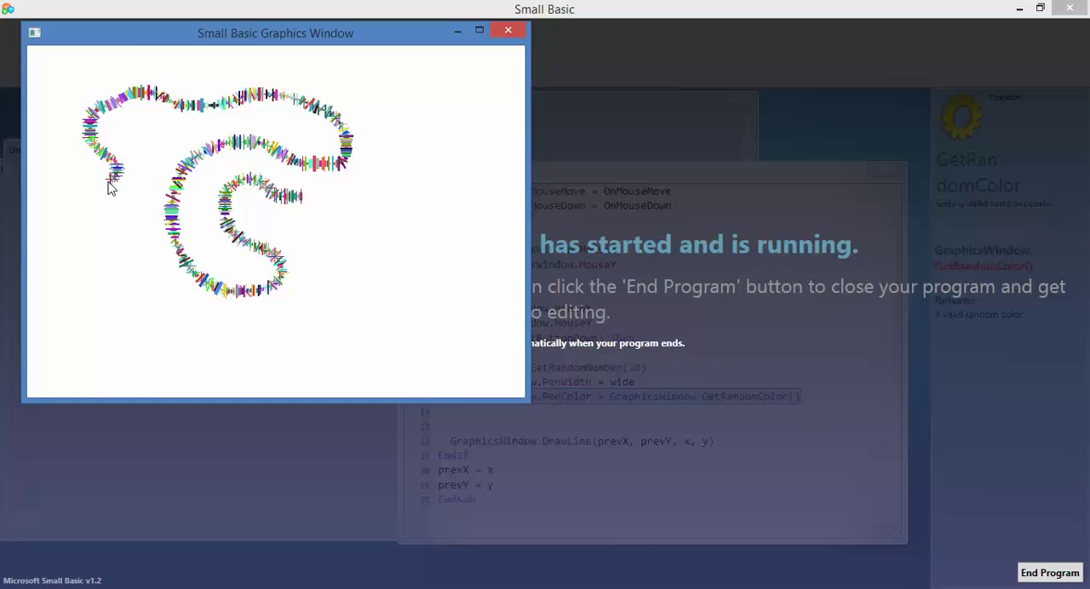
pyautogui.moveTo(113, 178); pyautogui.dragTo(126, 298)
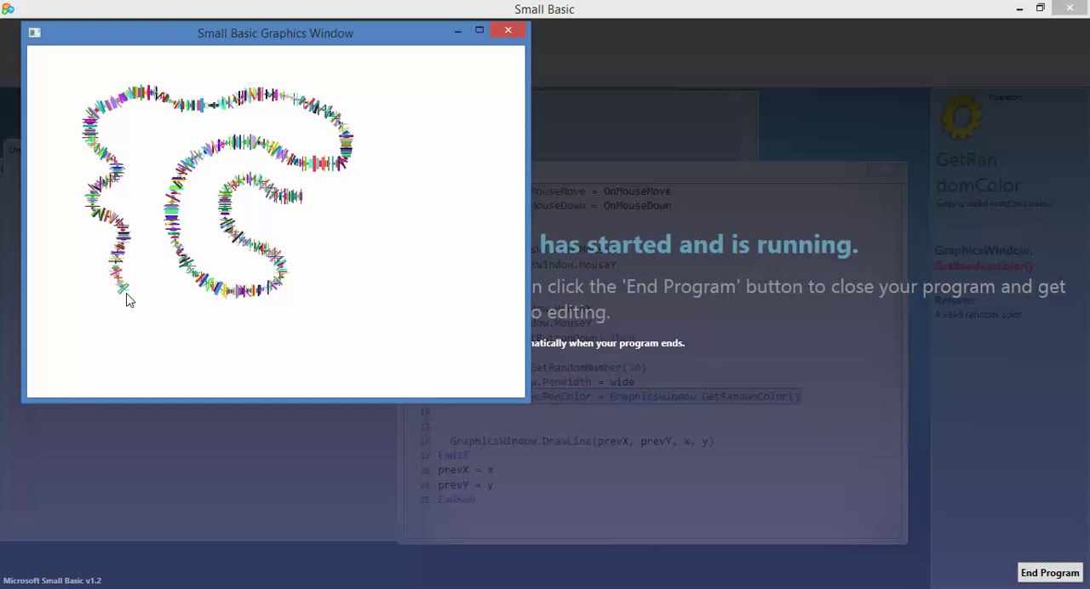
pyautogui.moveTo(128, 298); pyautogui.dragTo(319, 332)
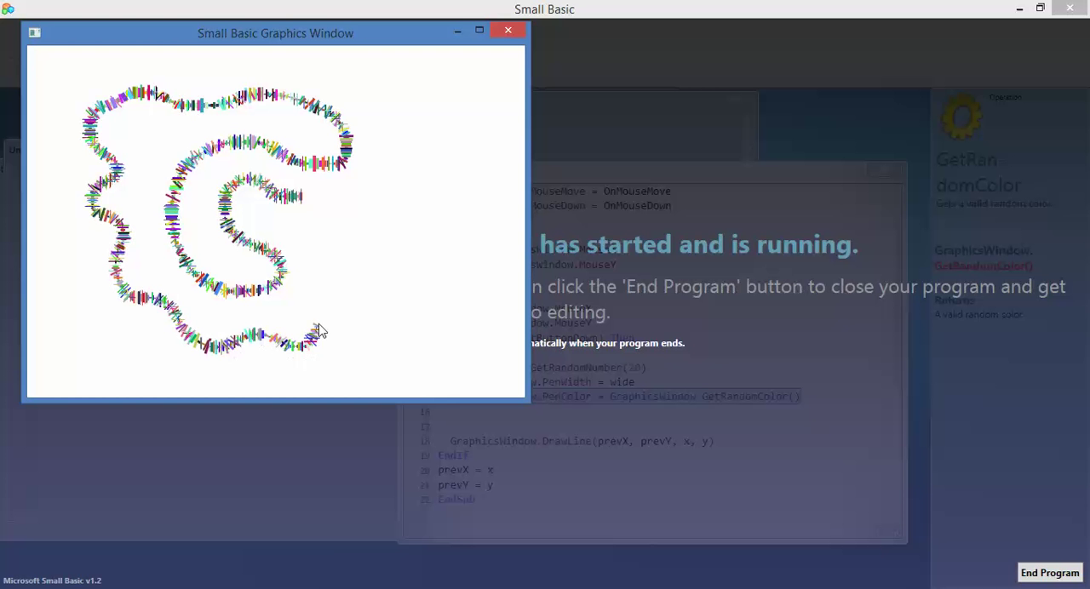
pyautogui.moveTo(319, 332); pyautogui.dragTo(464, 144)
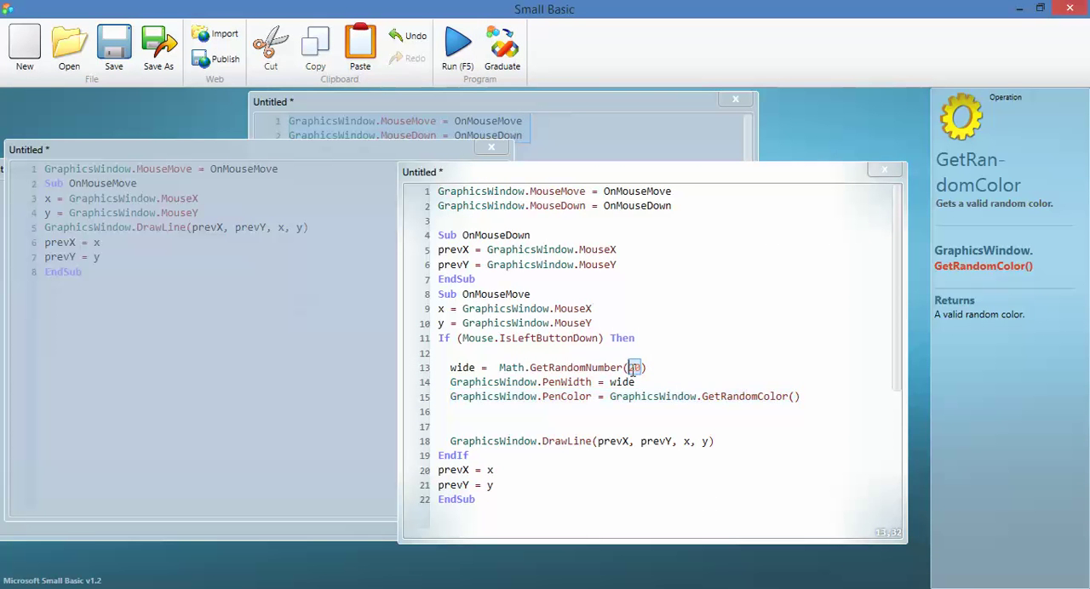
# Raise the random pen width limit to 50, rerun, and drag out a thicker multicoloured trail
pyautogui.write('50')
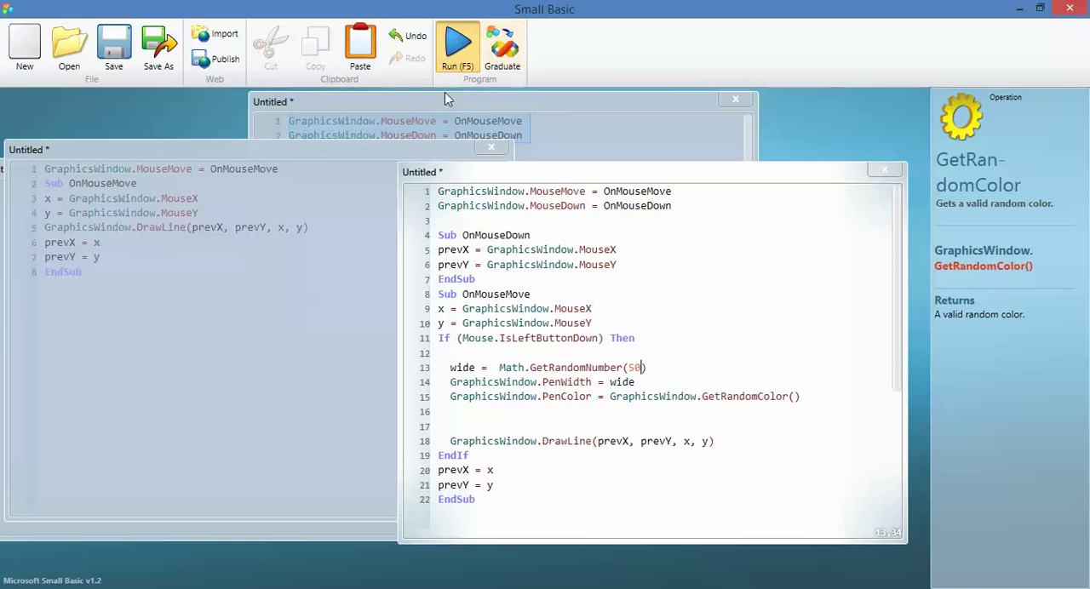
pyautogui.click(458, 44)
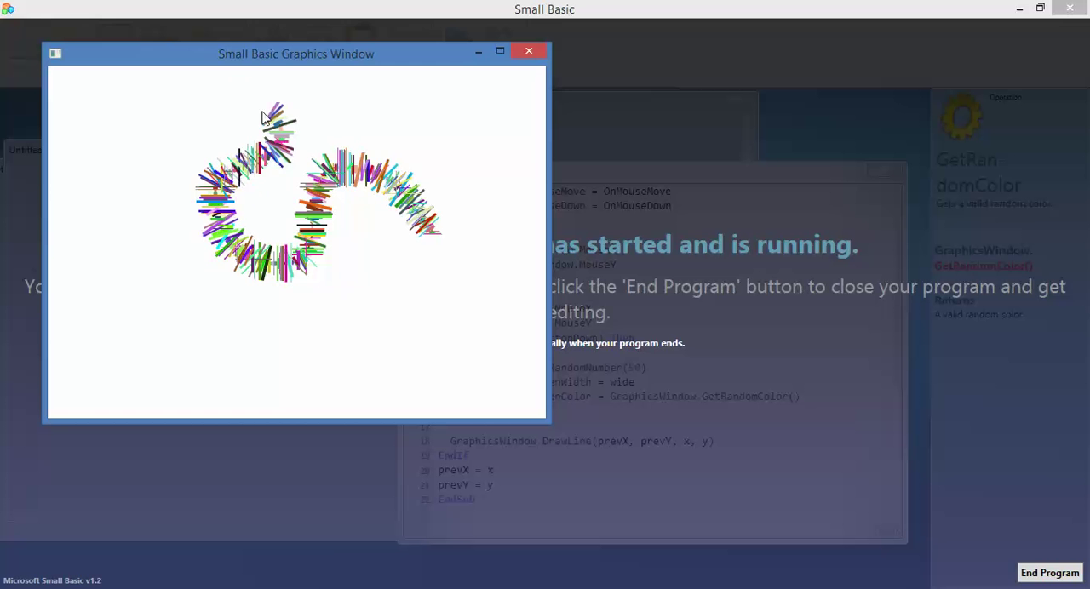
pyautogui.moveTo(272, 115); pyautogui.dragTo(155, 349)
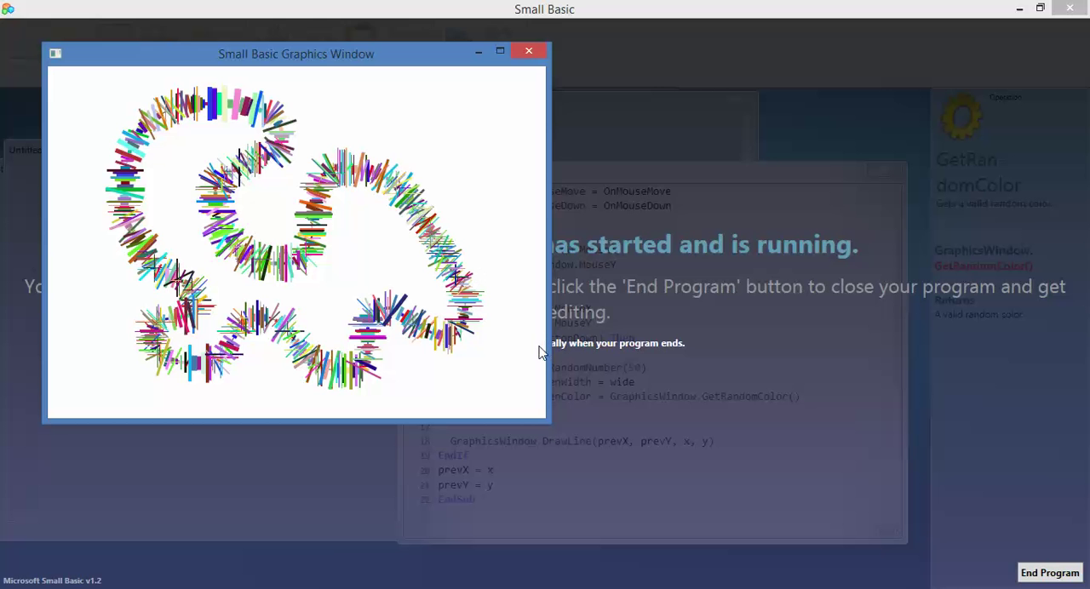
pyautogui.moveTo(497, 367)
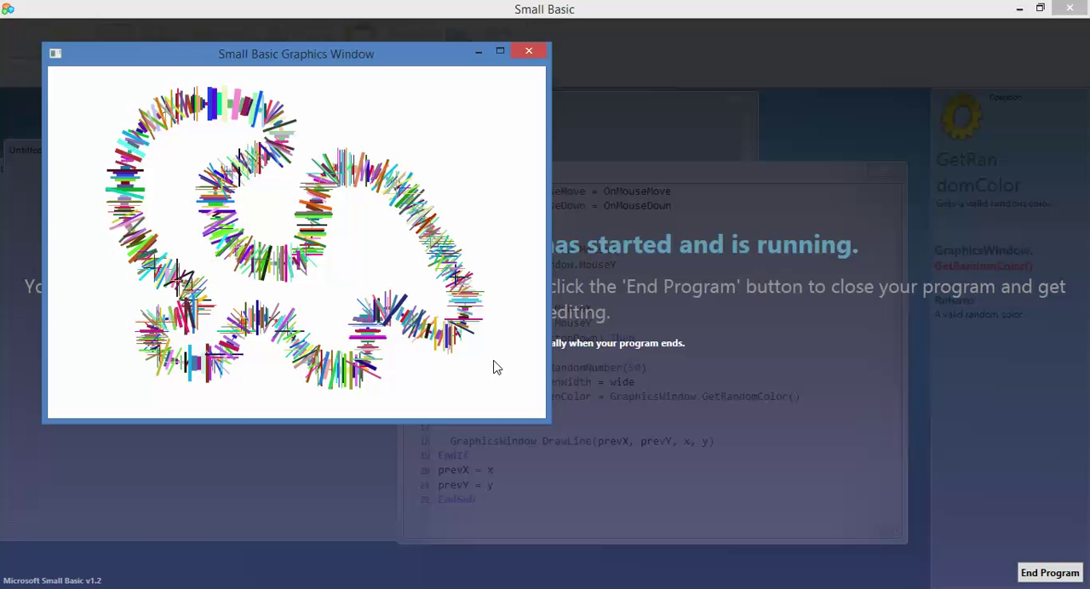